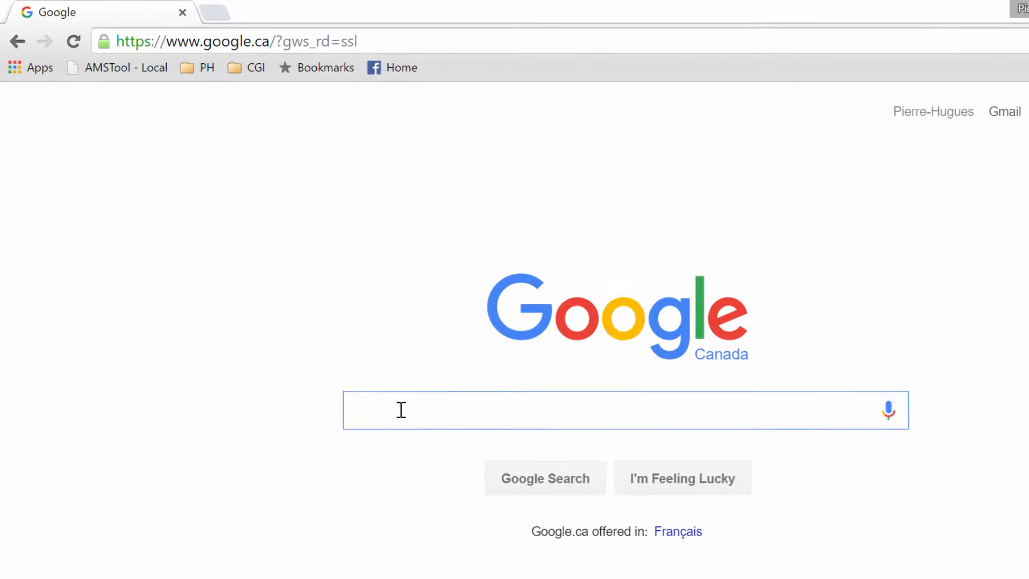
Search Google for "java download" and pick the java.com/download result.
text(java download)
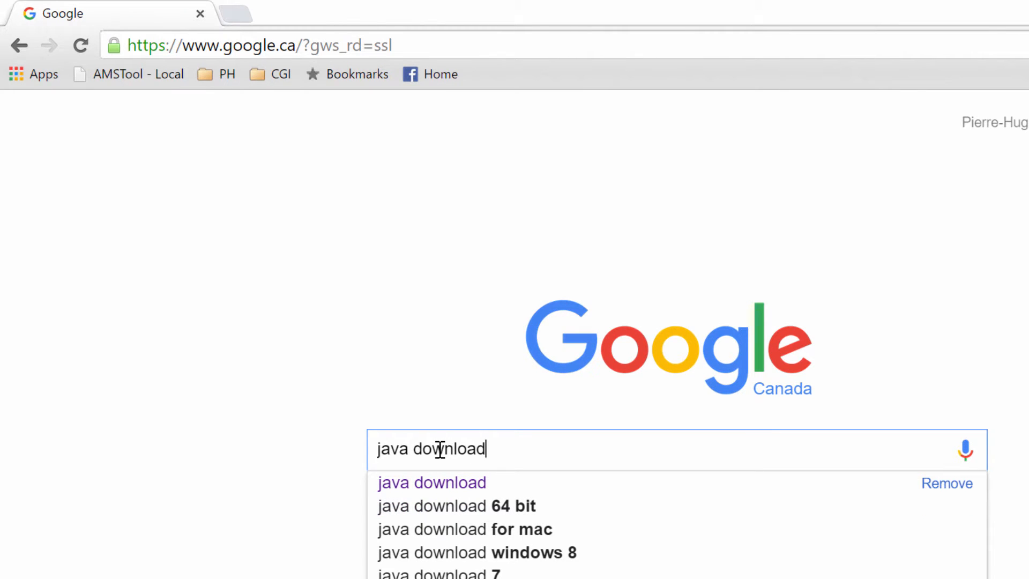
key(Return)
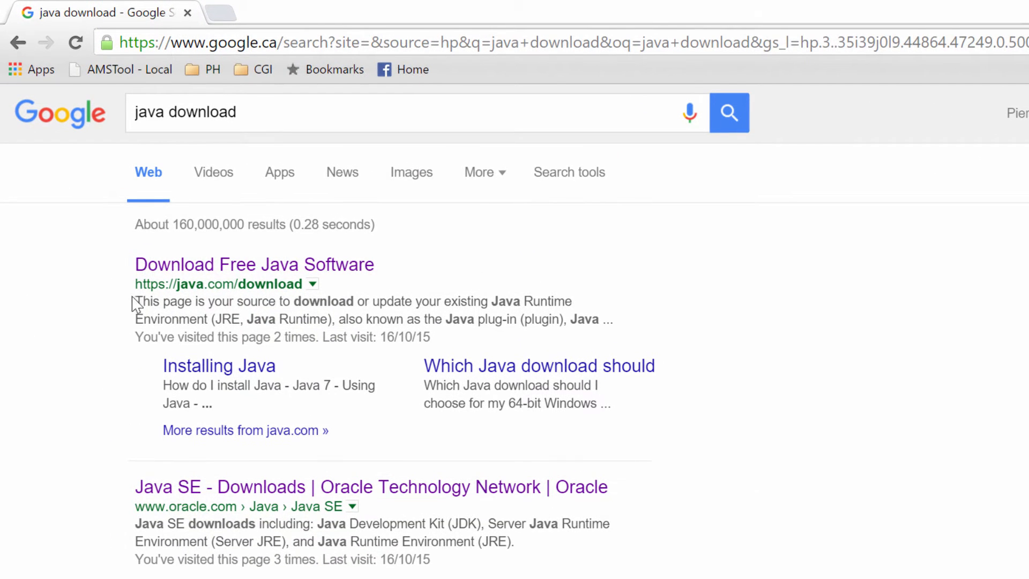
double_click(227, 284)
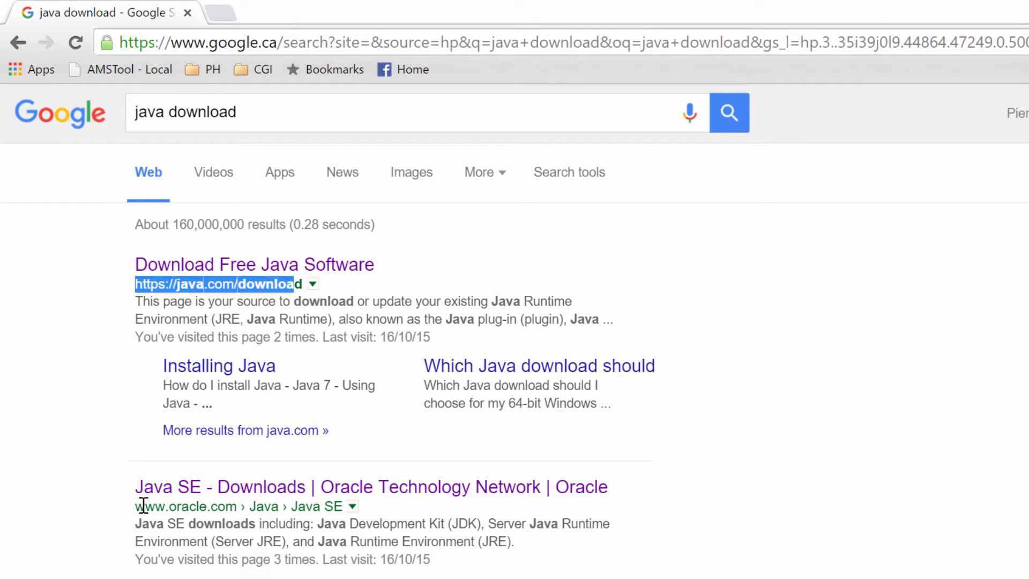
double_click(183, 505)
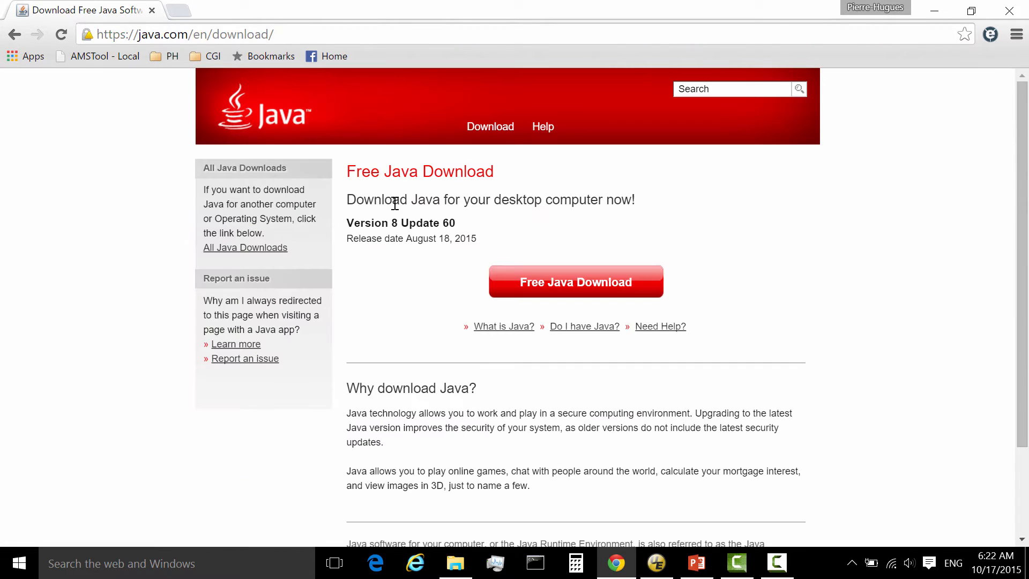
mouse_move(444, 236)
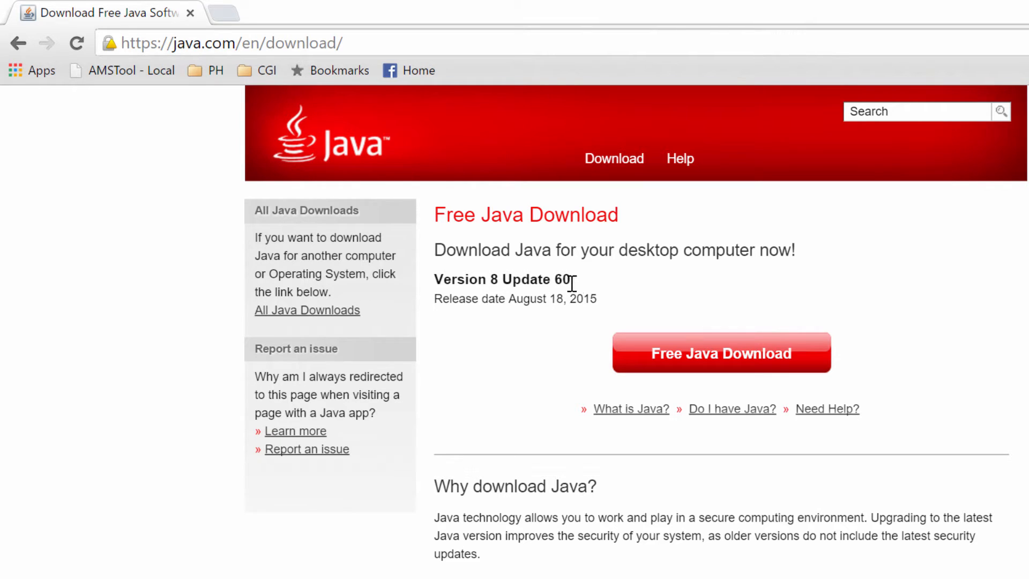
mouse_move(720, 361)
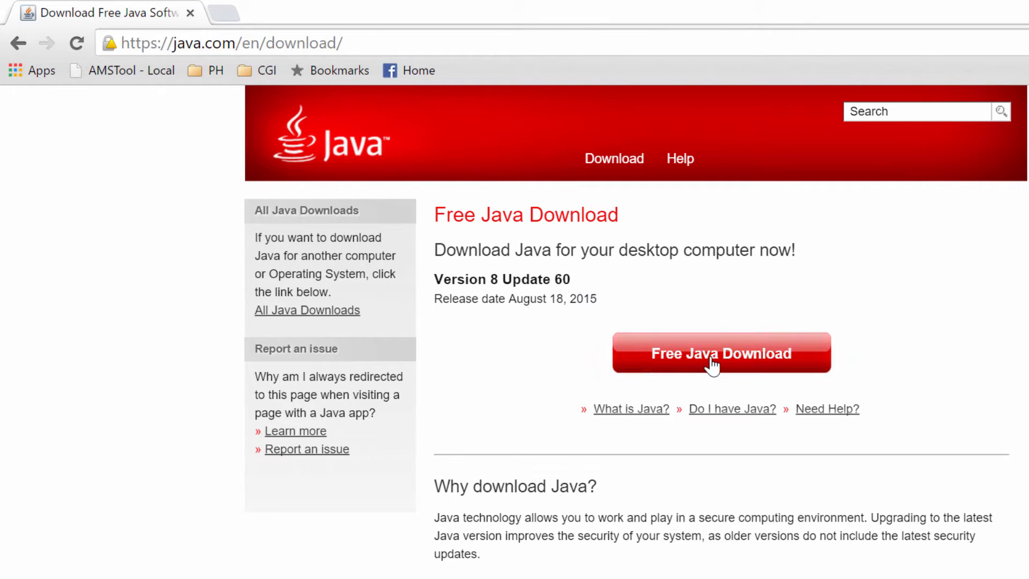
mouse_move(548, 411)
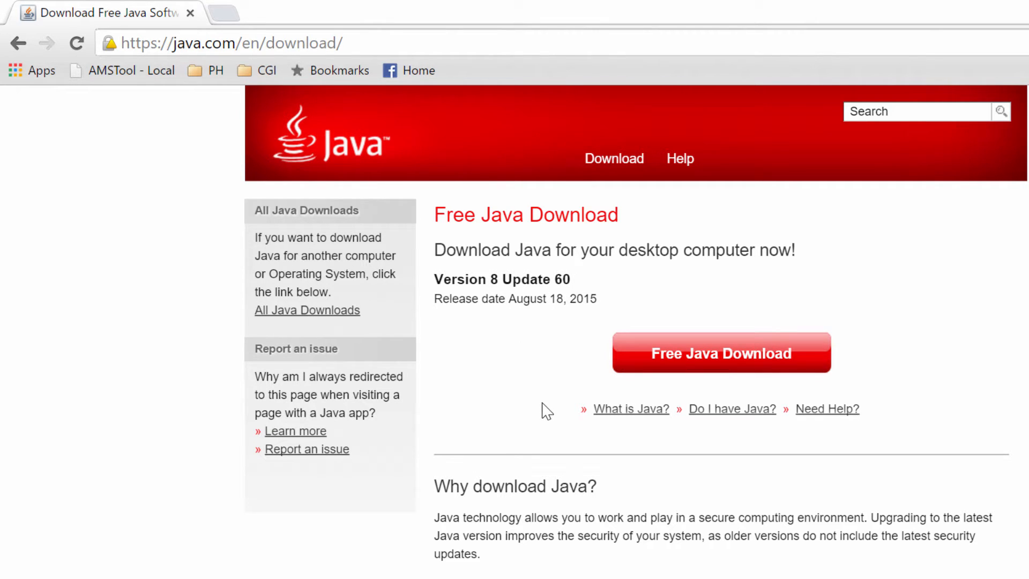
mouse_move(540, 420)
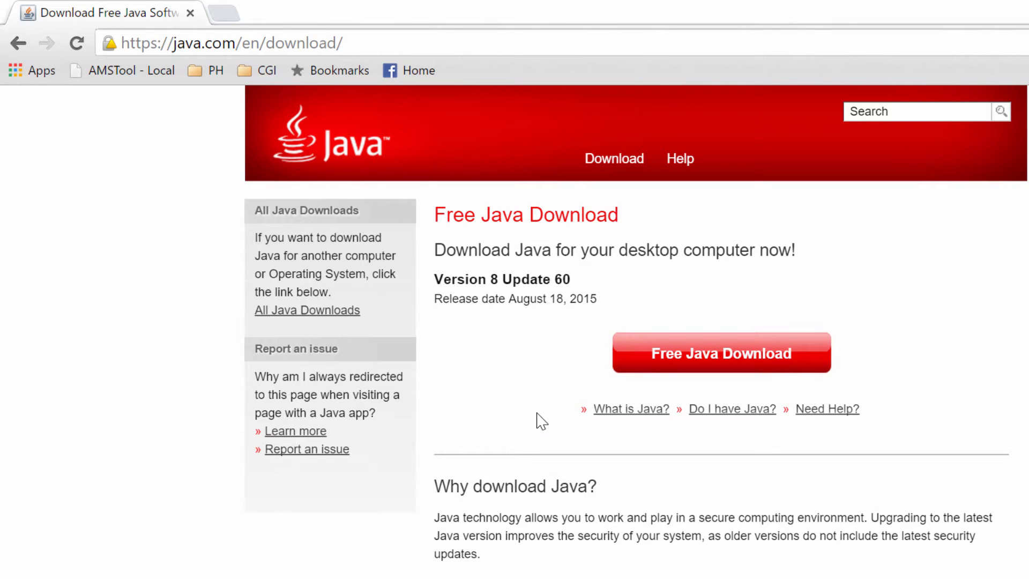
Scroll through the Java Version 8 Update 60 download offer and back to the top.
scroll(down, 3)
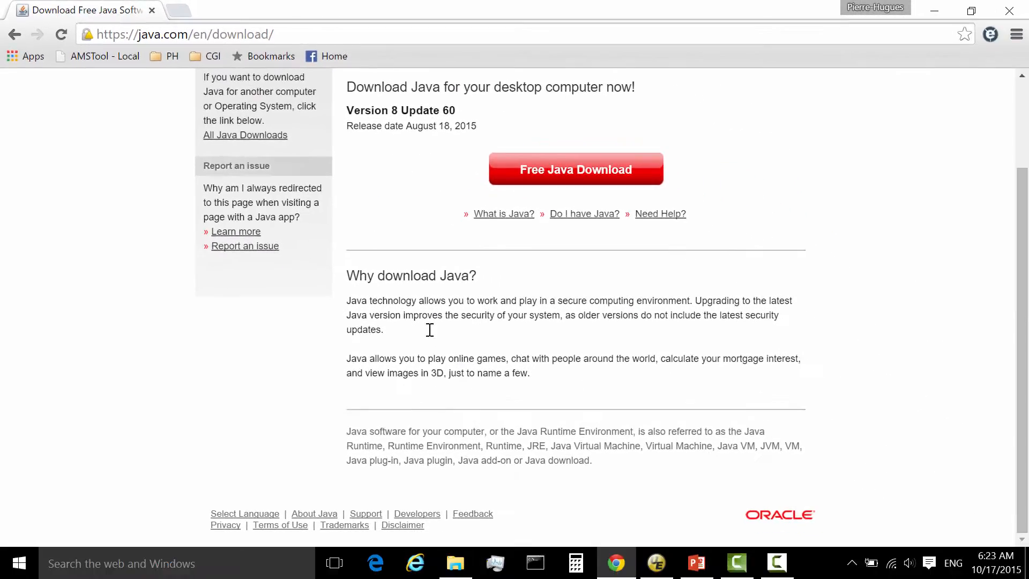
scroll(up, 3)
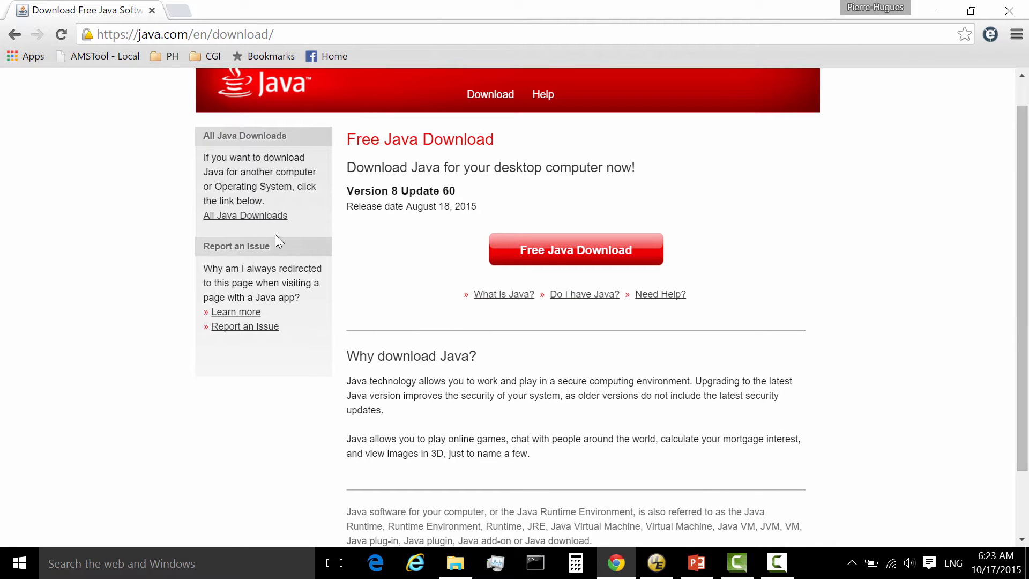
Review the all-operating-systems list of Windows, Mac OS X, Linux and Solaris packages.
click(245, 215)
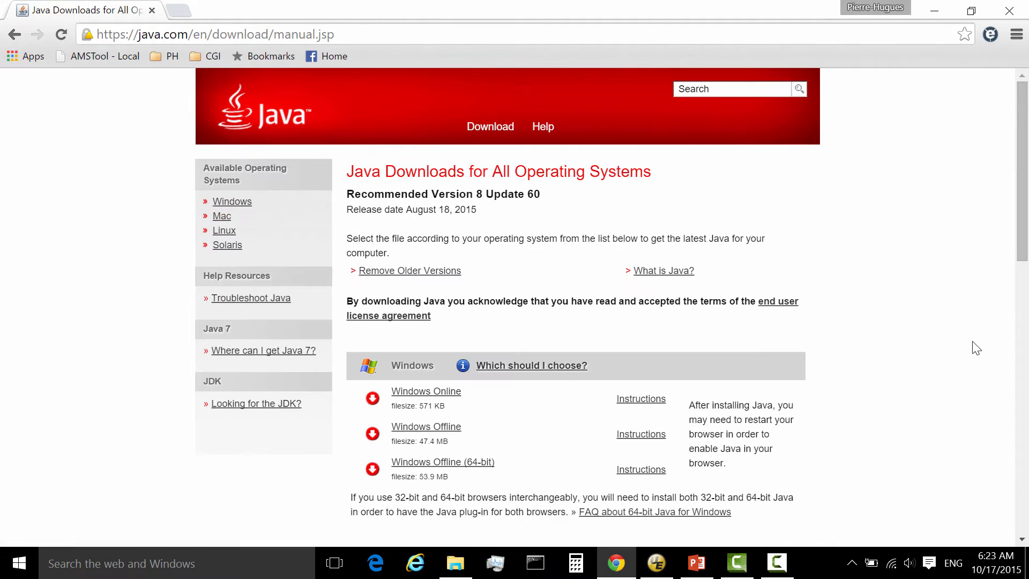
scroll(down, 3)
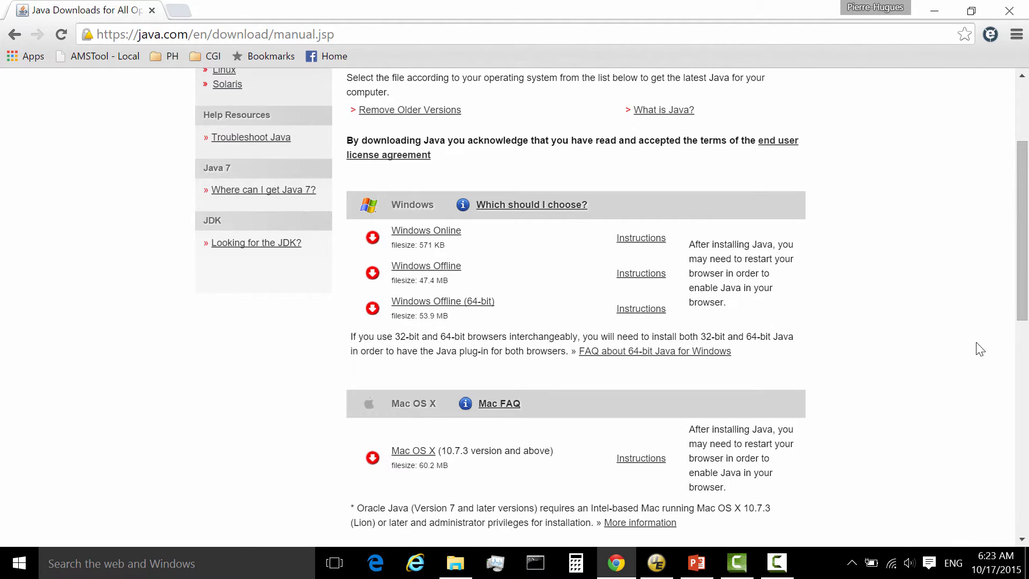
mouse_move(434, 274)
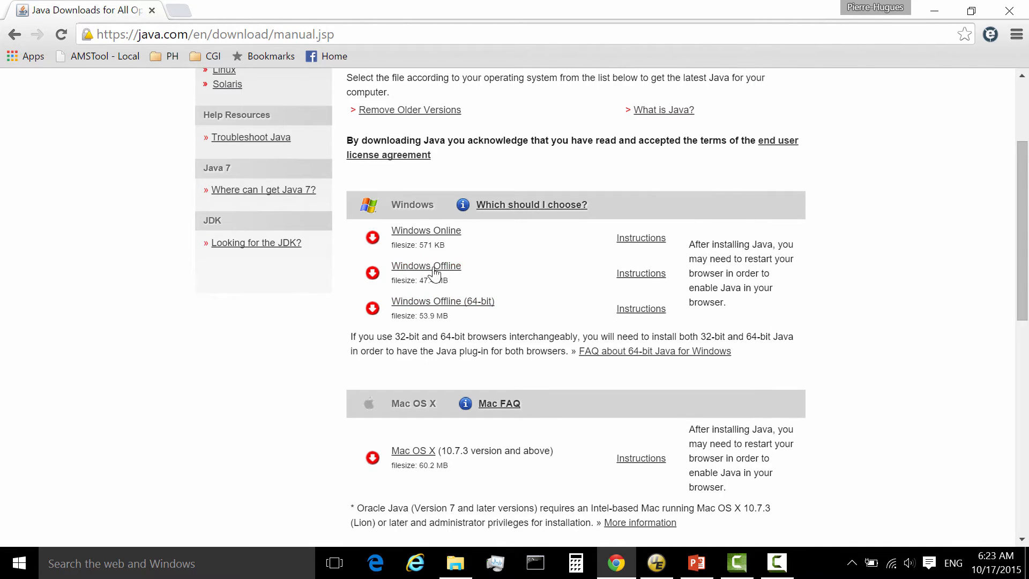
mouse_move(445, 312)
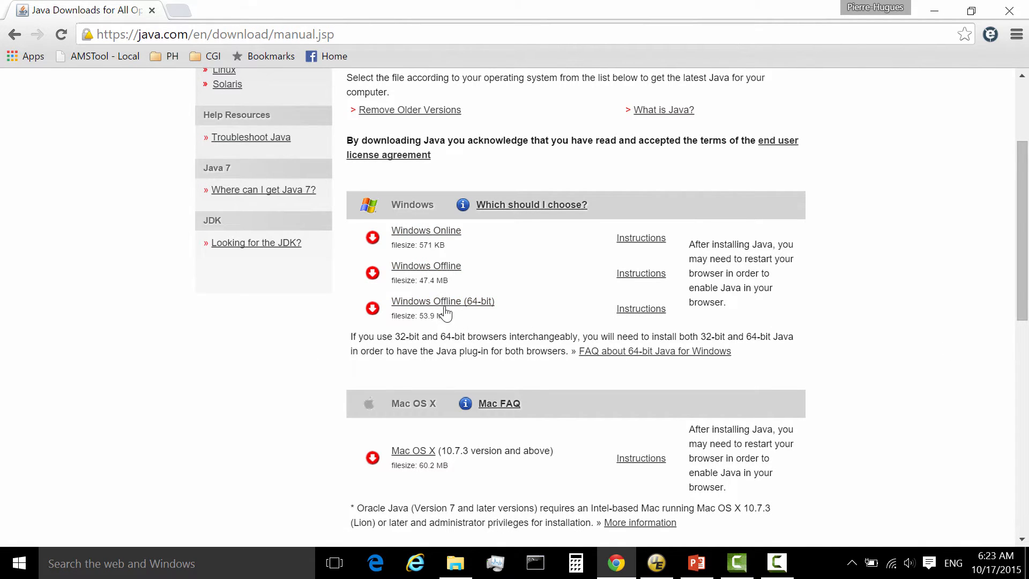
scroll(down, 3)
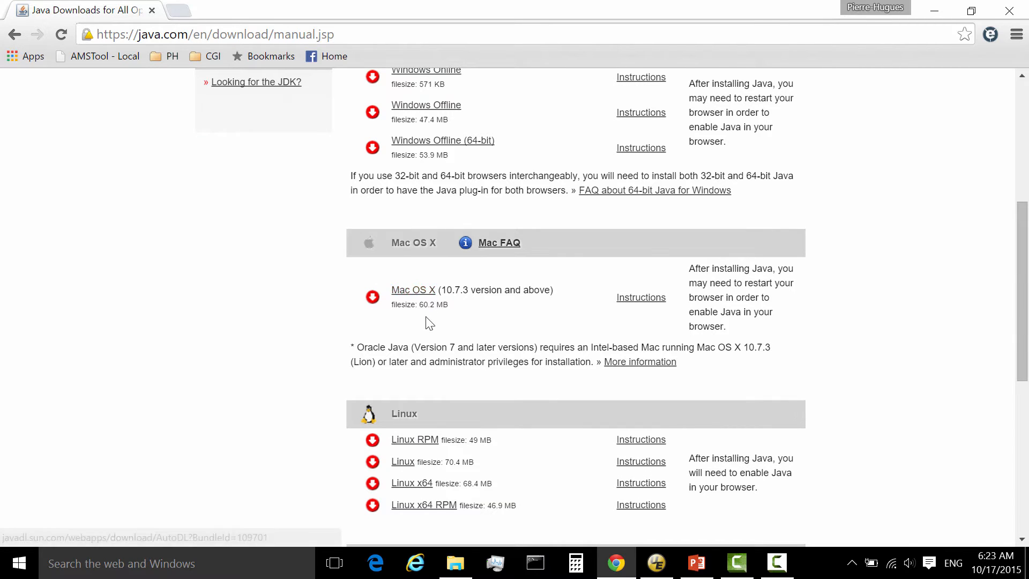
scroll(down, 3)
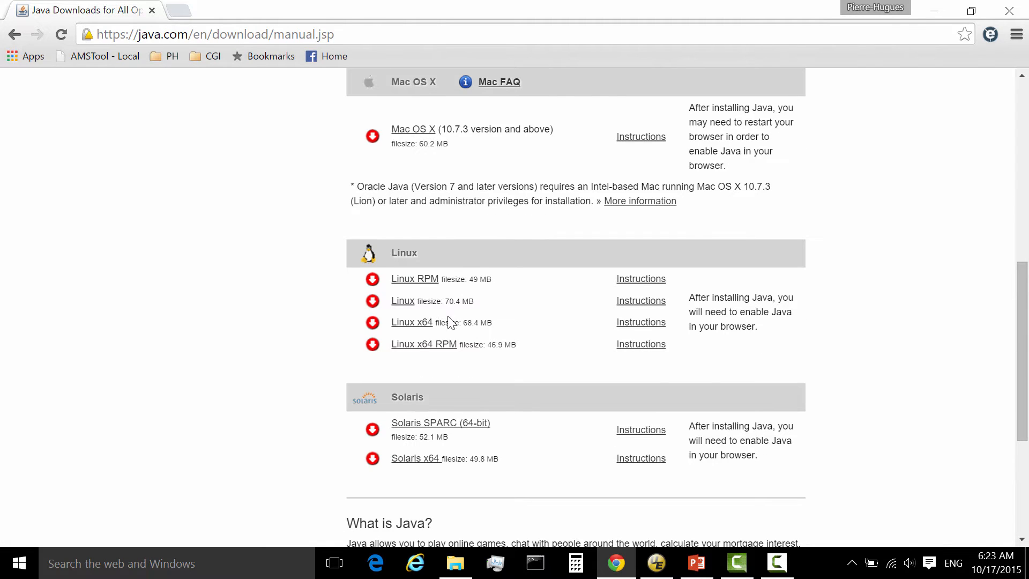
scroll(down, 3)
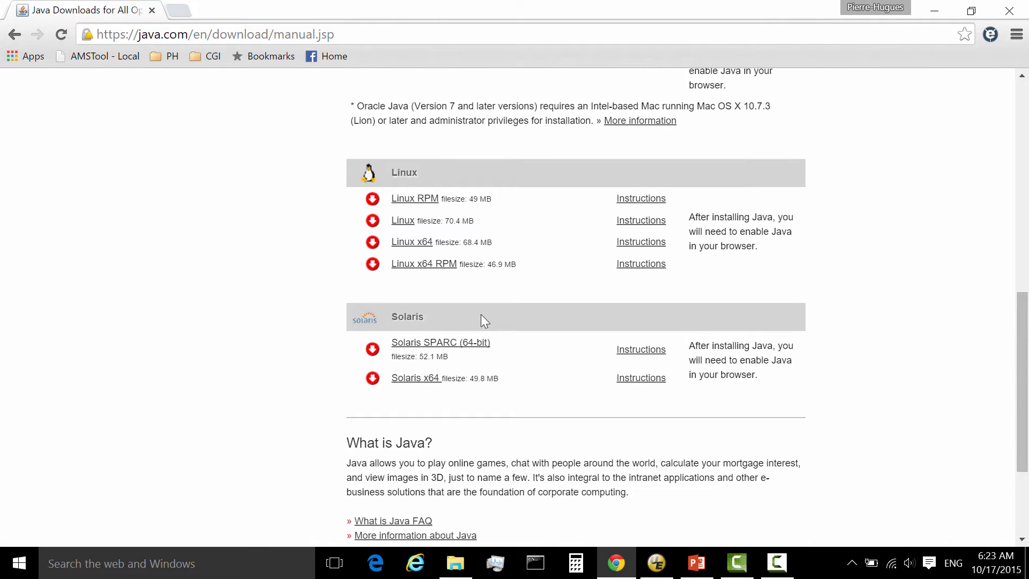
mouse_move(547, 337)
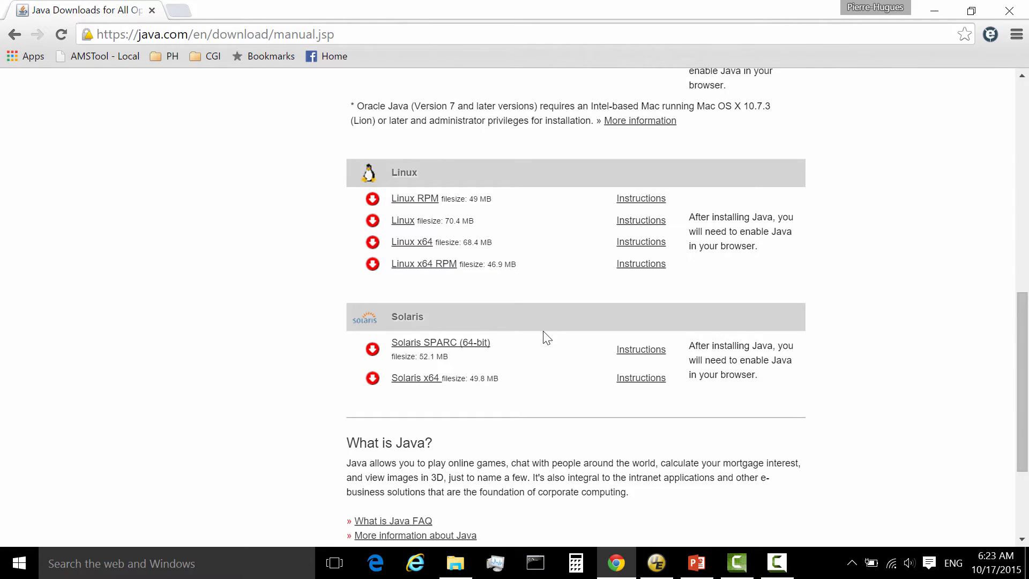
scroll(up, 3)
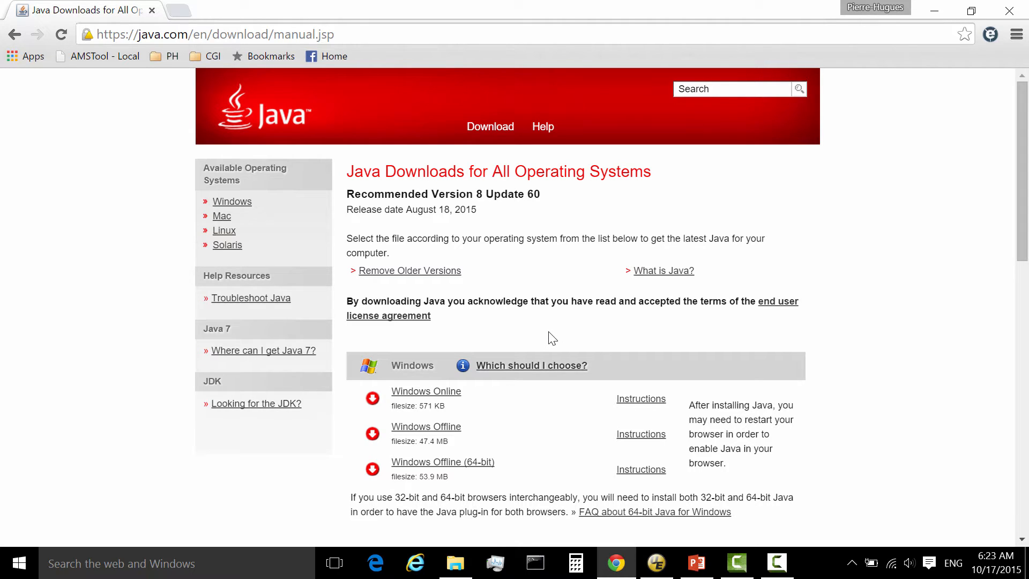
mouse_move(552, 328)
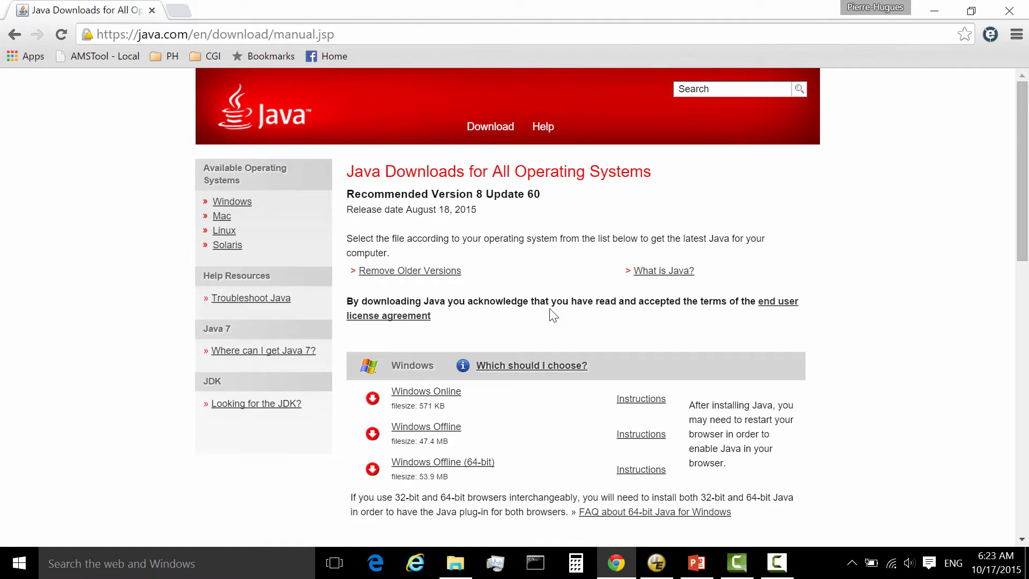
mouse_move(6, 70)
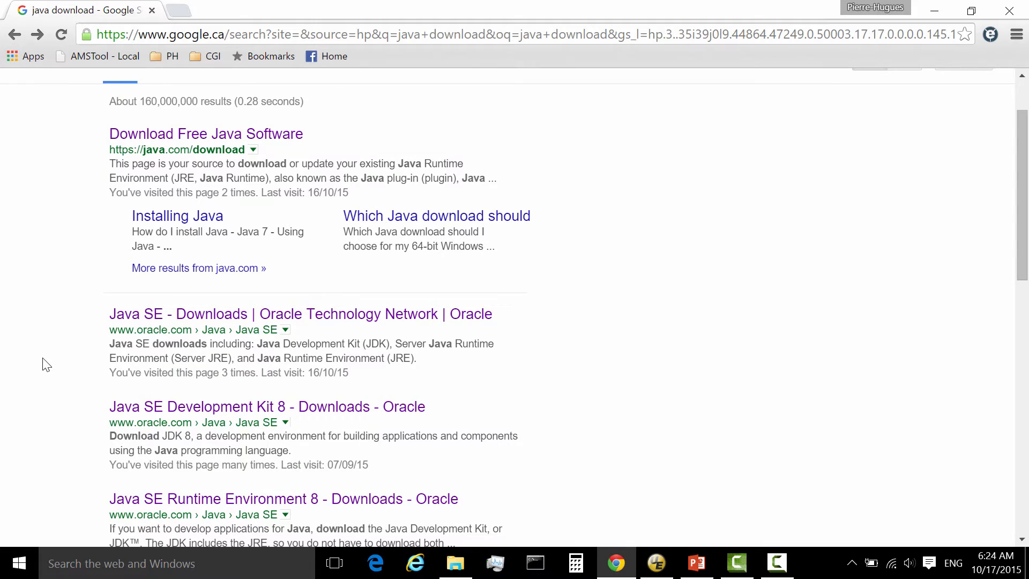
mouse_move(227, 314)
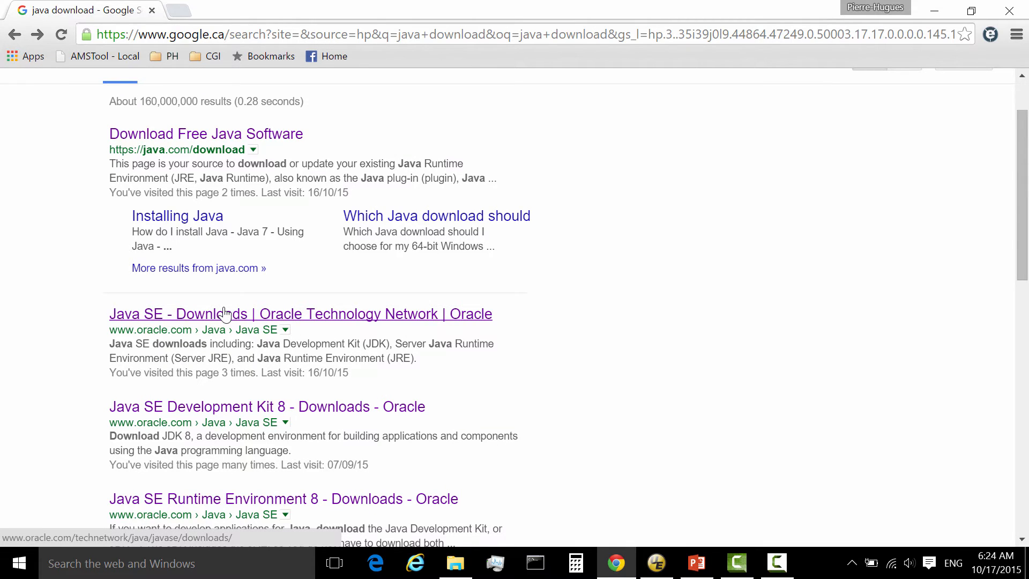
mouse_move(217, 325)
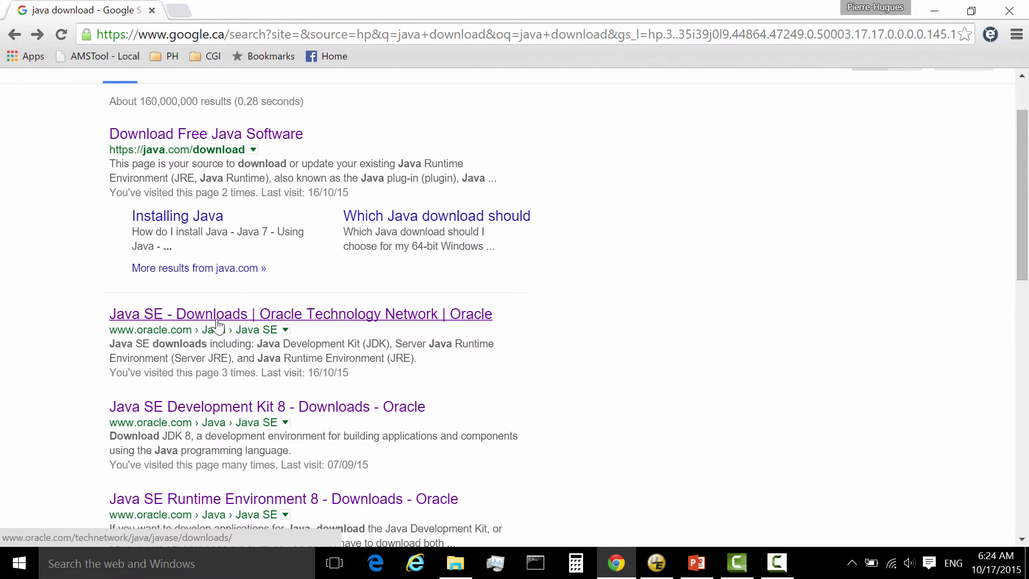
mouse_move(83, 367)
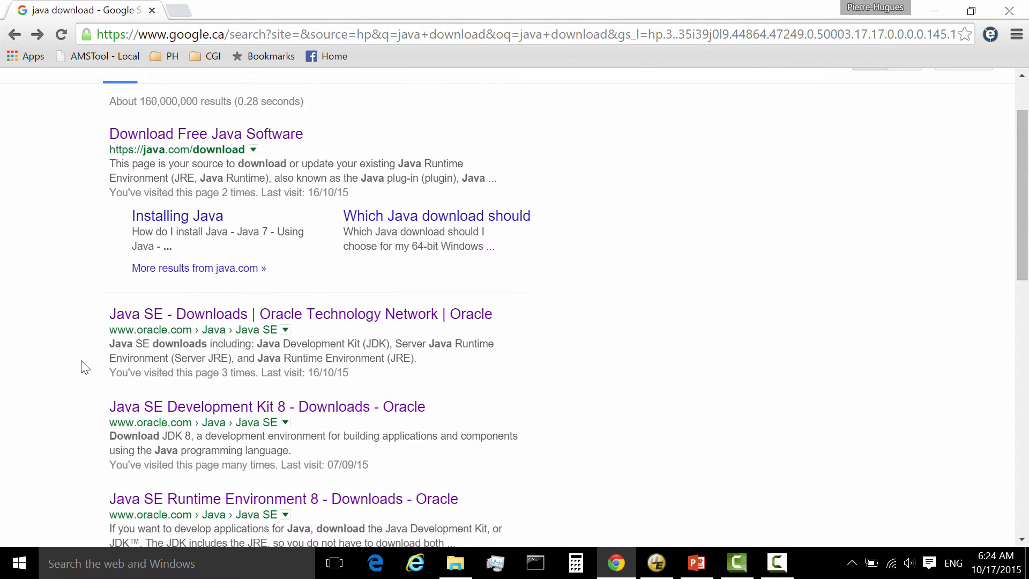
Open the "Java SE - Downloads | Oracle Technology Network" search result.
click(300, 314)
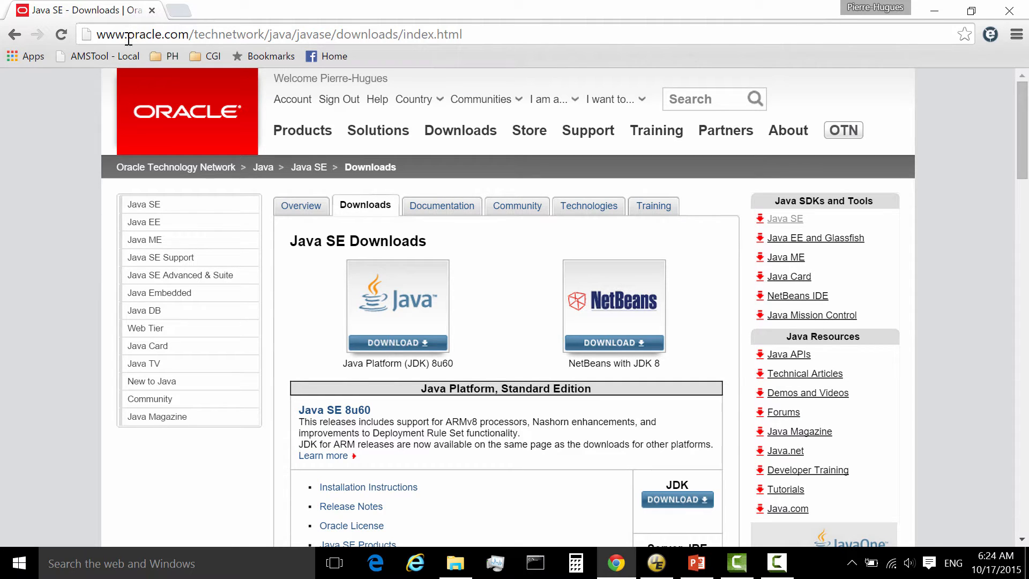
mouse_move(288, 399)
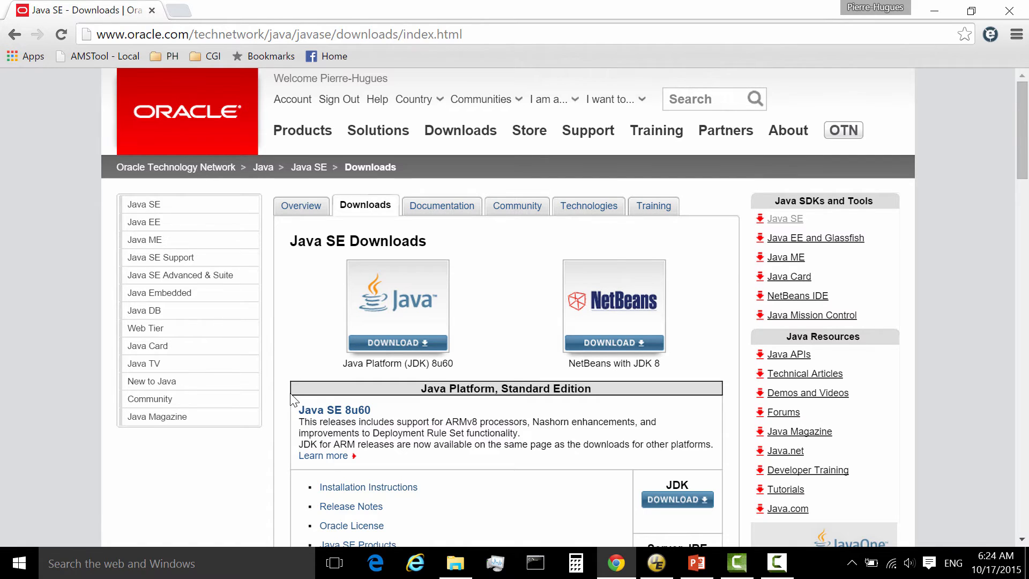
scroll(down, 3)
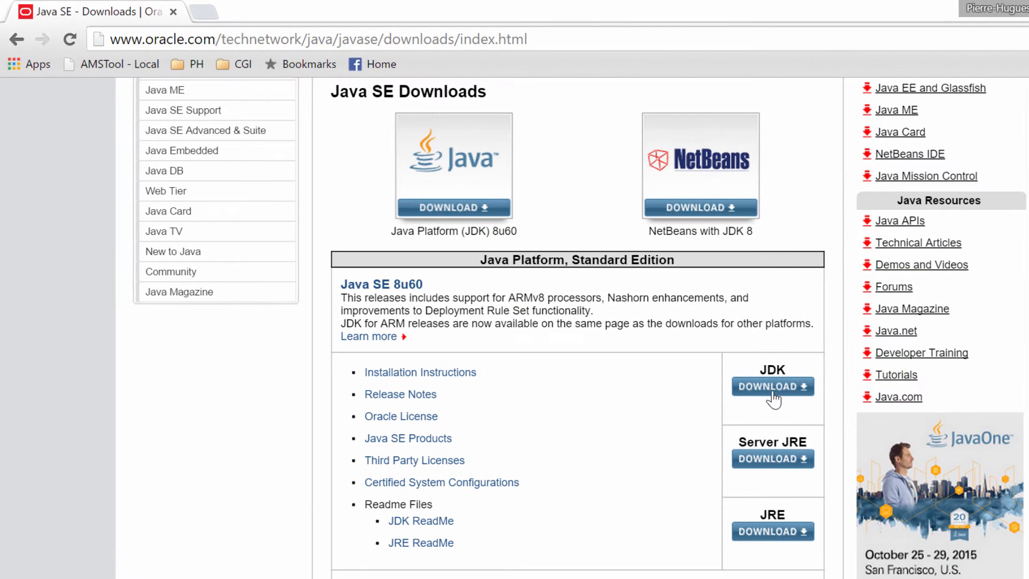
mouse_move(721, 419)
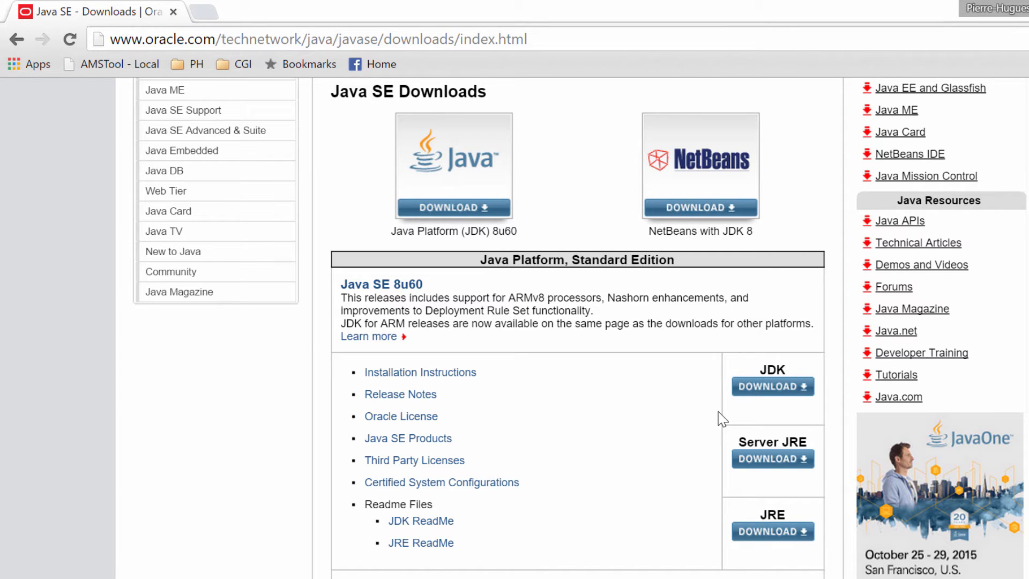
mouse_move(778, 393)
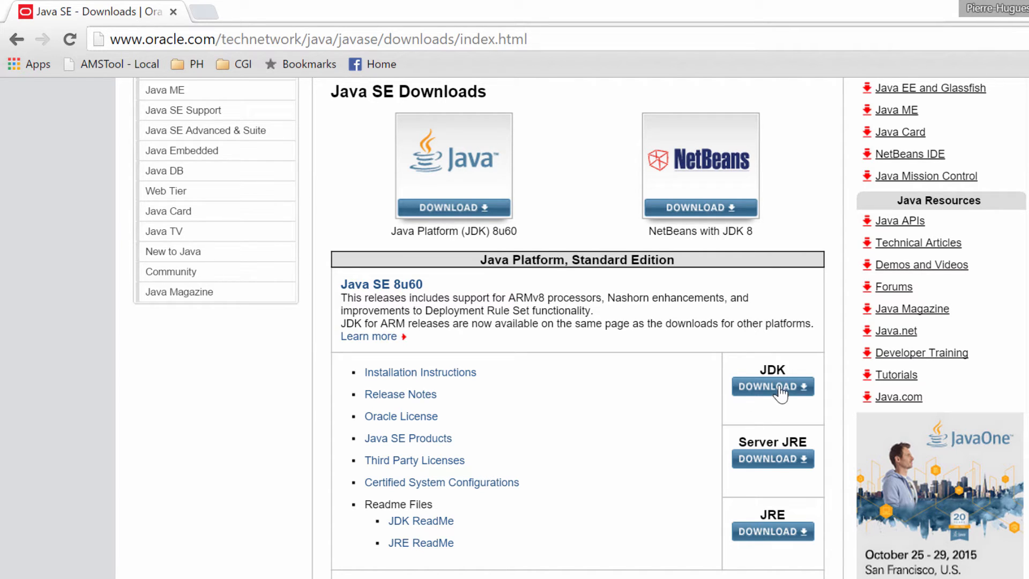
mouse_move(793, 476)
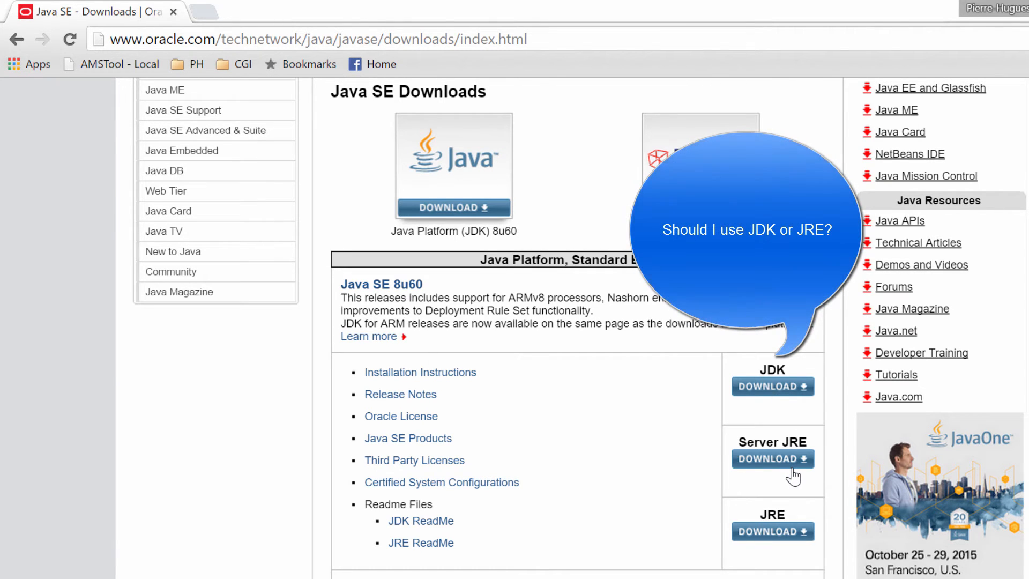
mouse_move(778, 410)
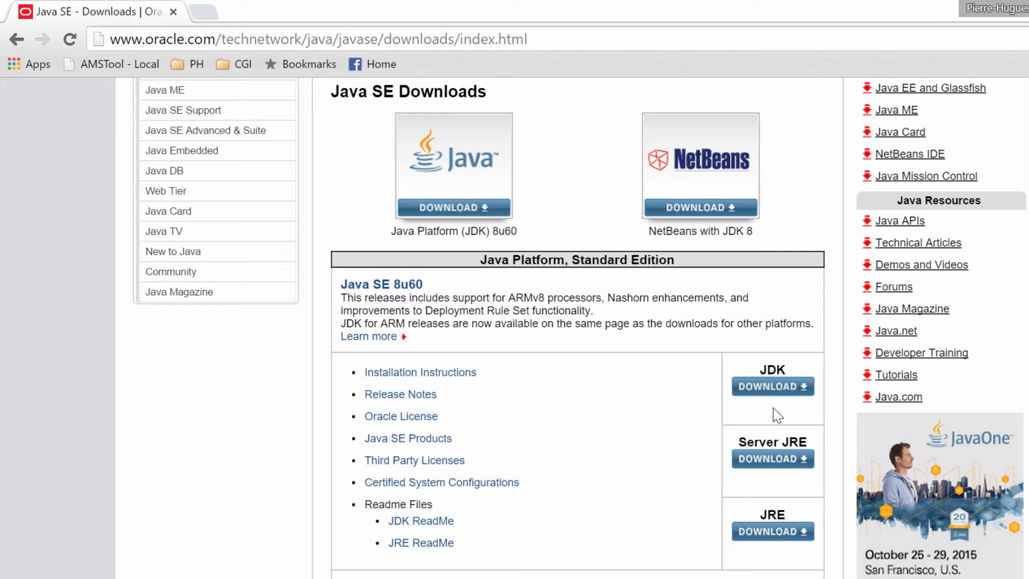
mouse_move(694, 406)
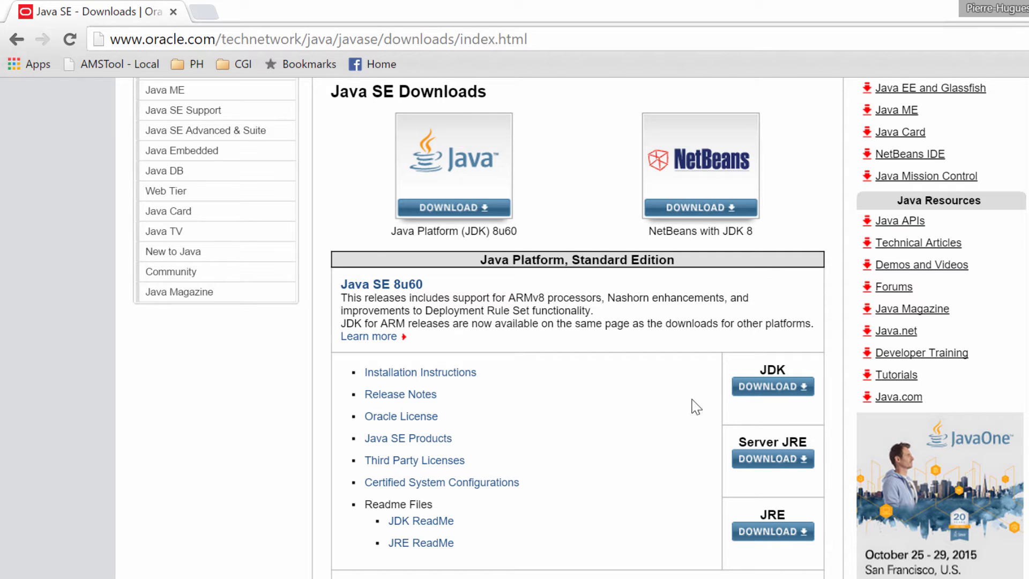
mouse_move(754, 397)
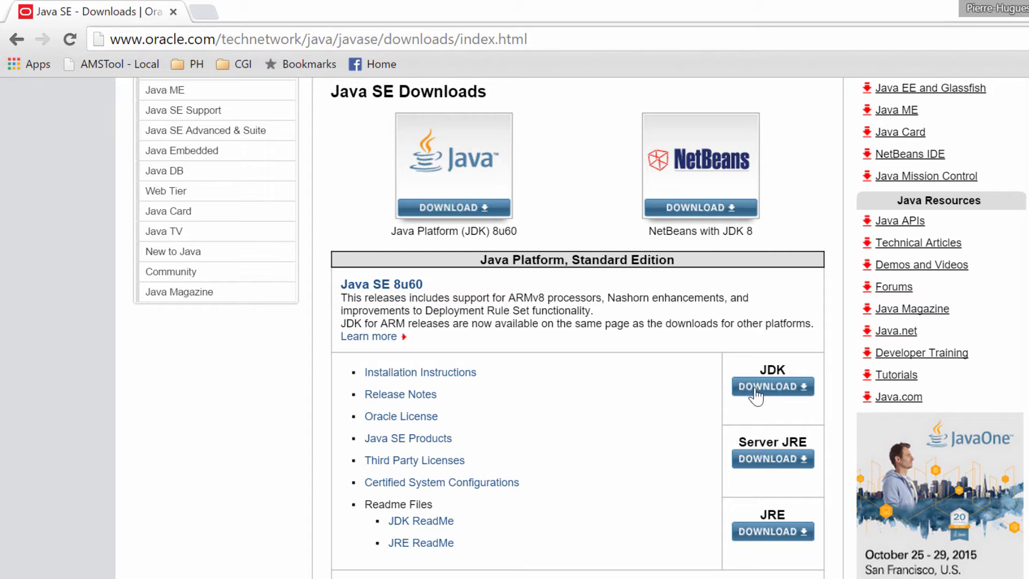
mouse_move(730, 411)
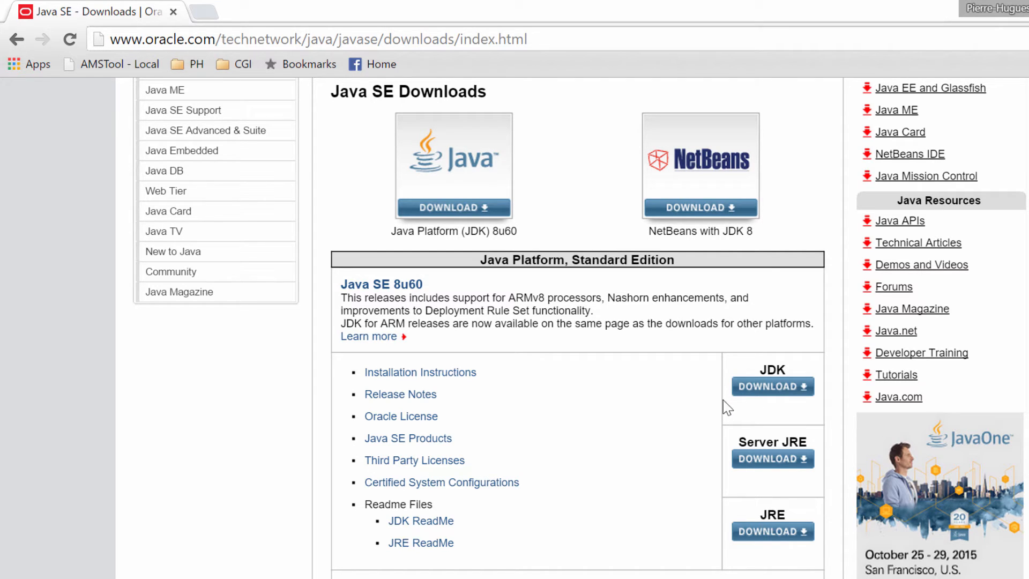
mouse_move(765, 541)
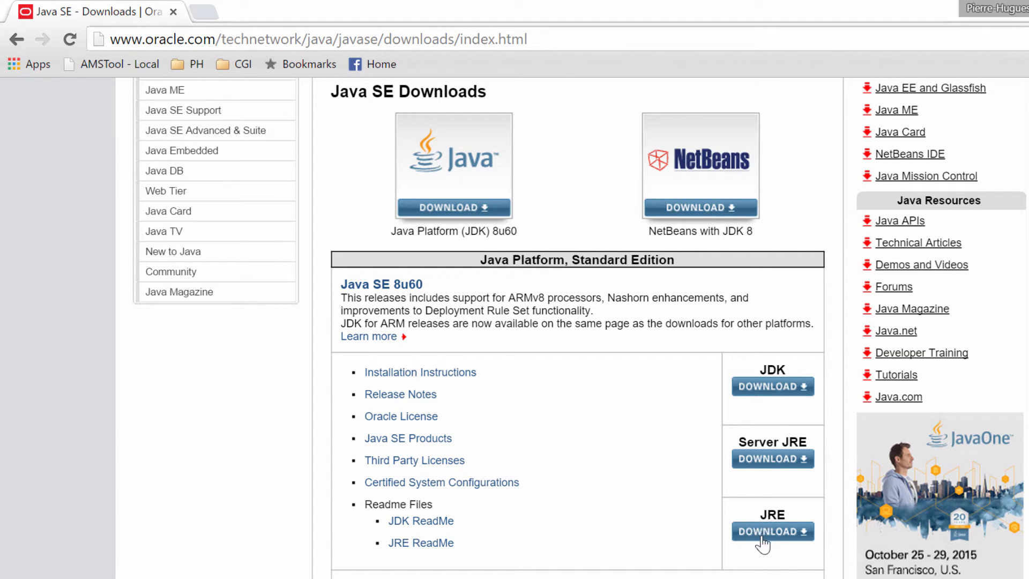
mouse_move(729, 493)
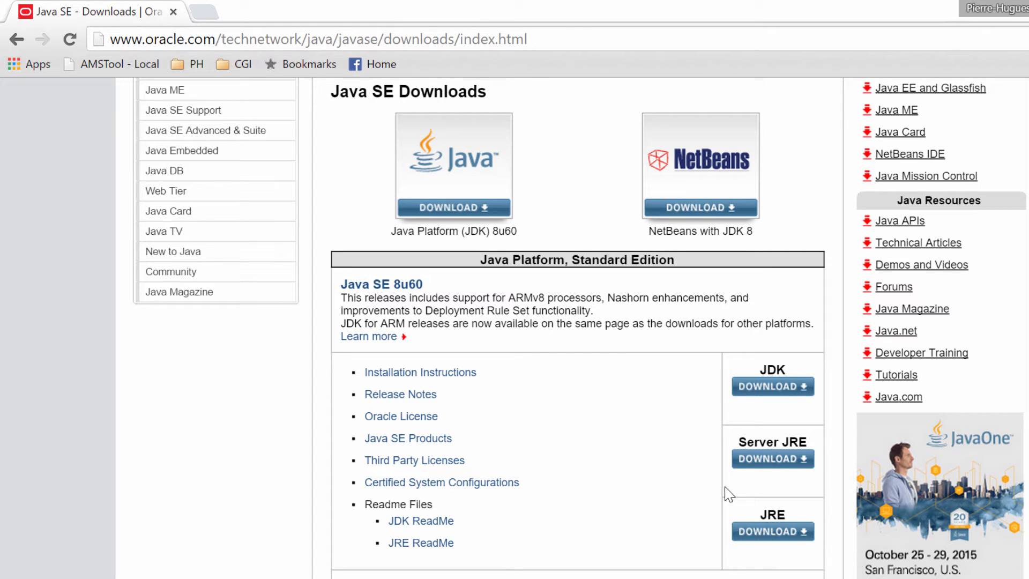
mouse_move(781, 407)
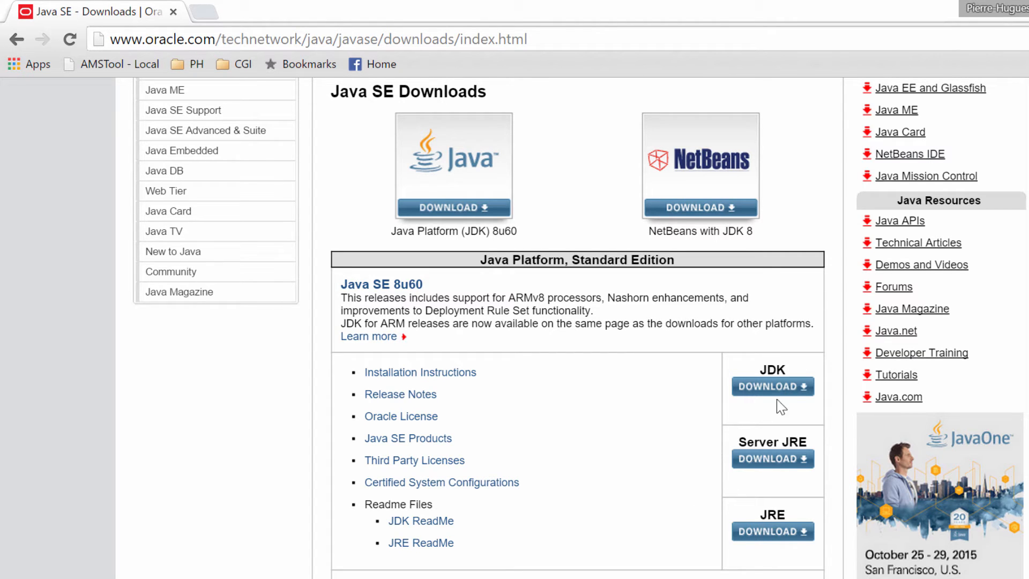
mouse_move(778, 534)
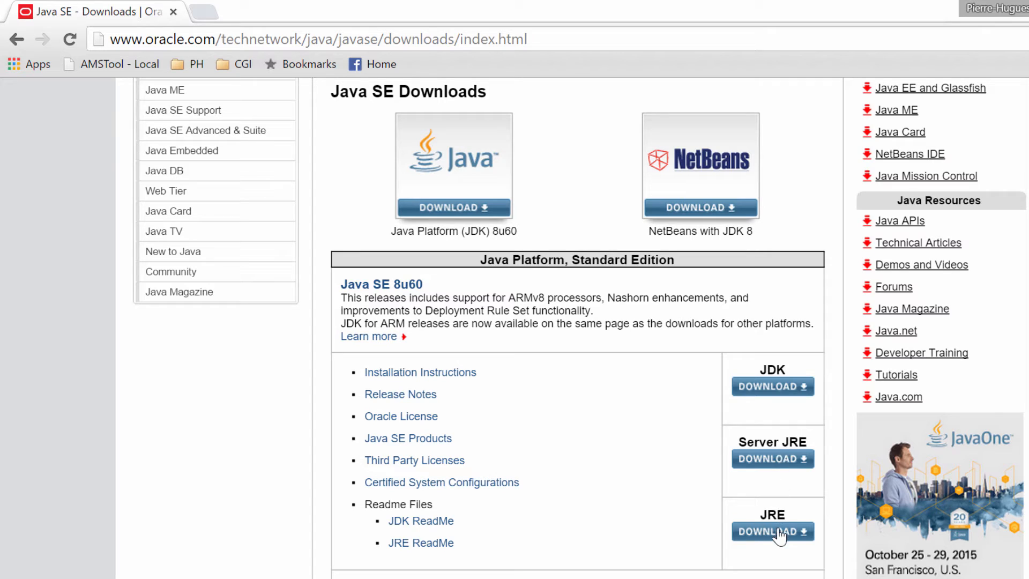
mouse_move(767, 466)
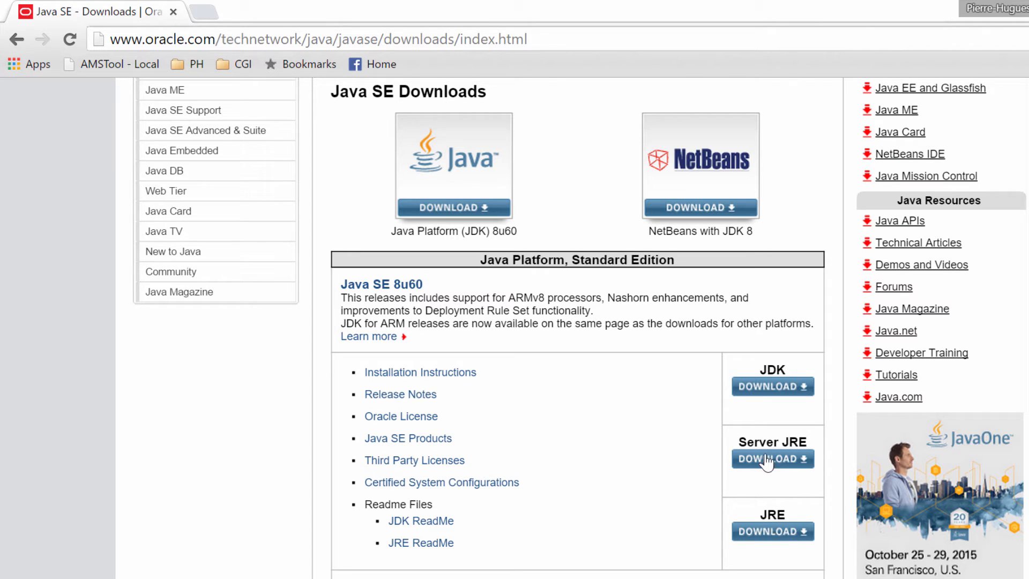
mouse_move(680, 474)
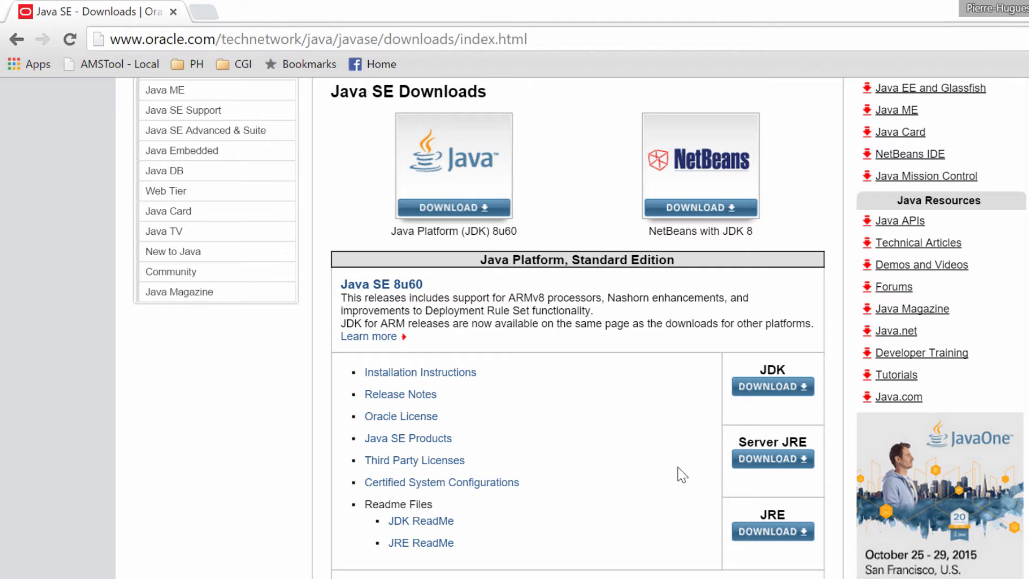
mouse_move(713, 469)
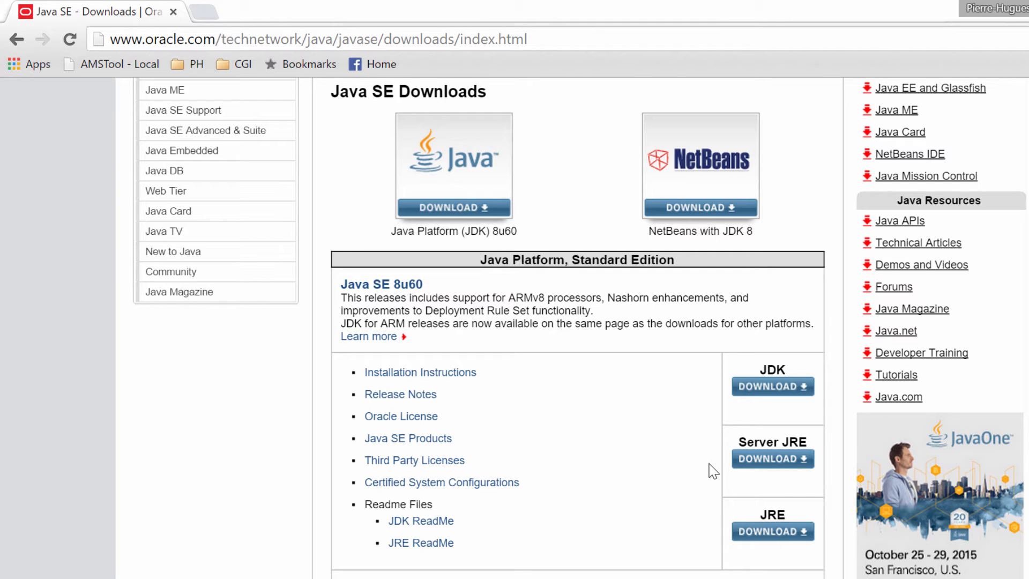
mouse_move(677, 486)
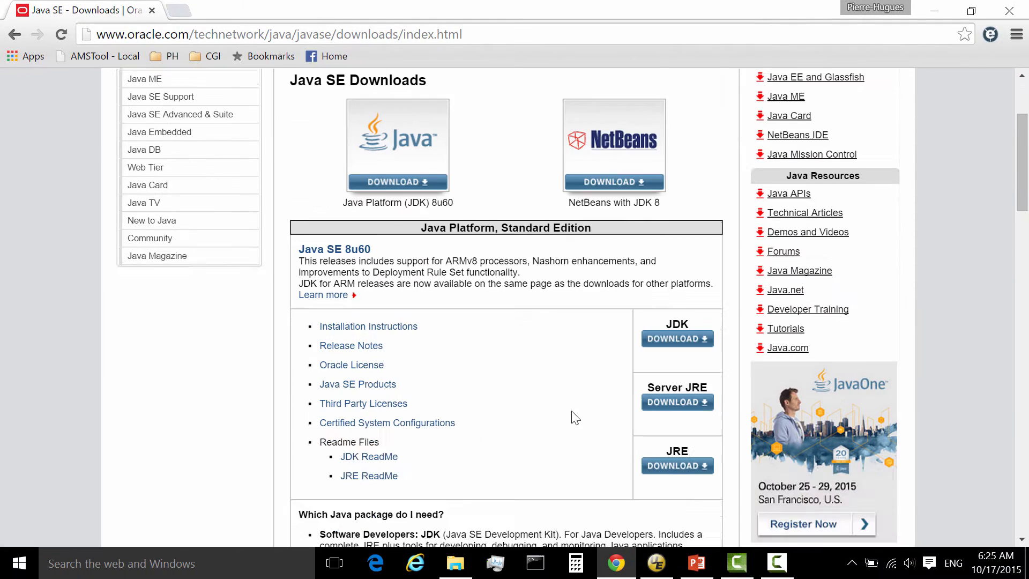
scroll(down, 3)
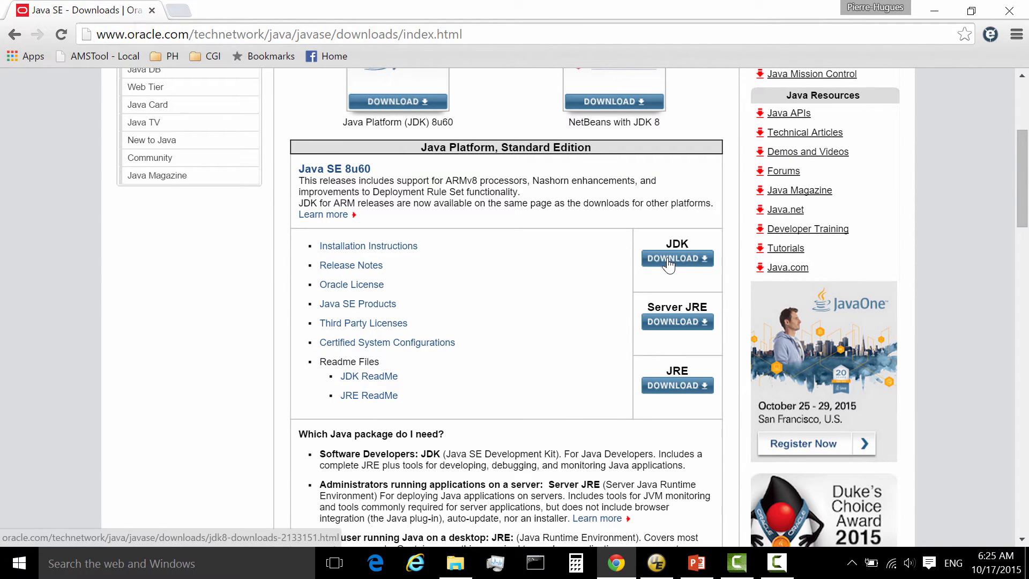
Open the JDK 8u60 downloads page and review its license and installer table.
click(676, 258)
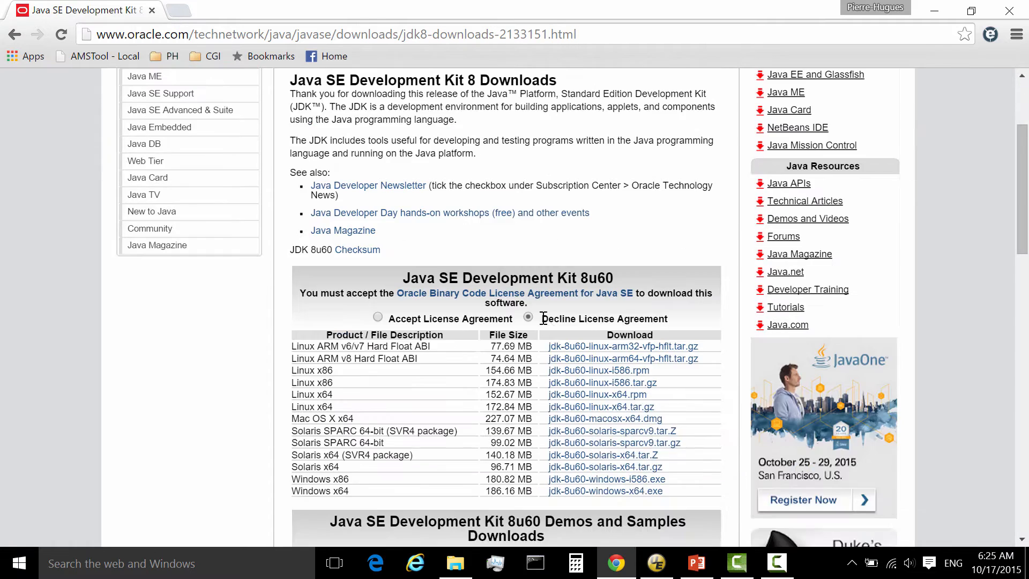
scroll(down, 3)
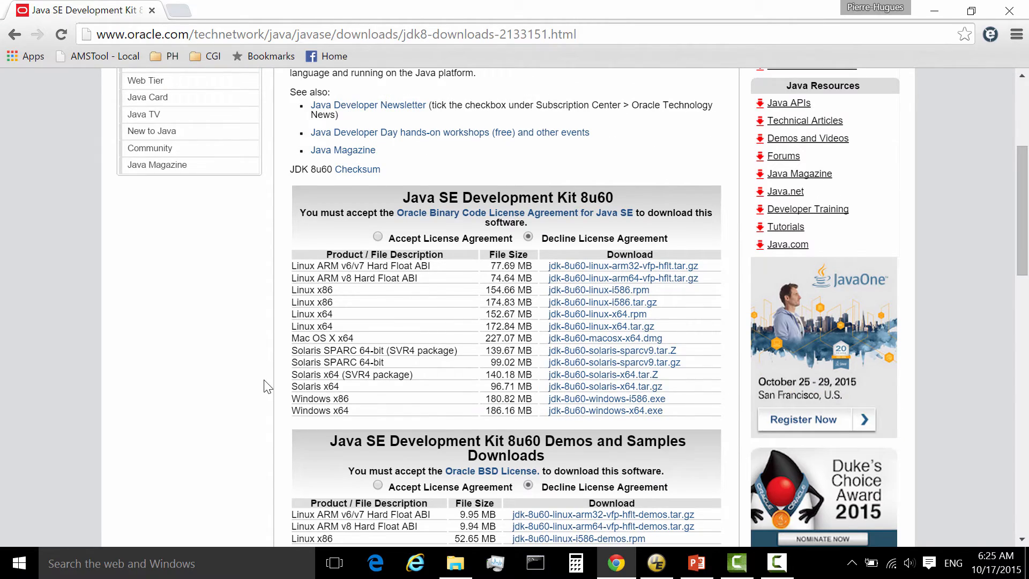
scroll(down, 3)
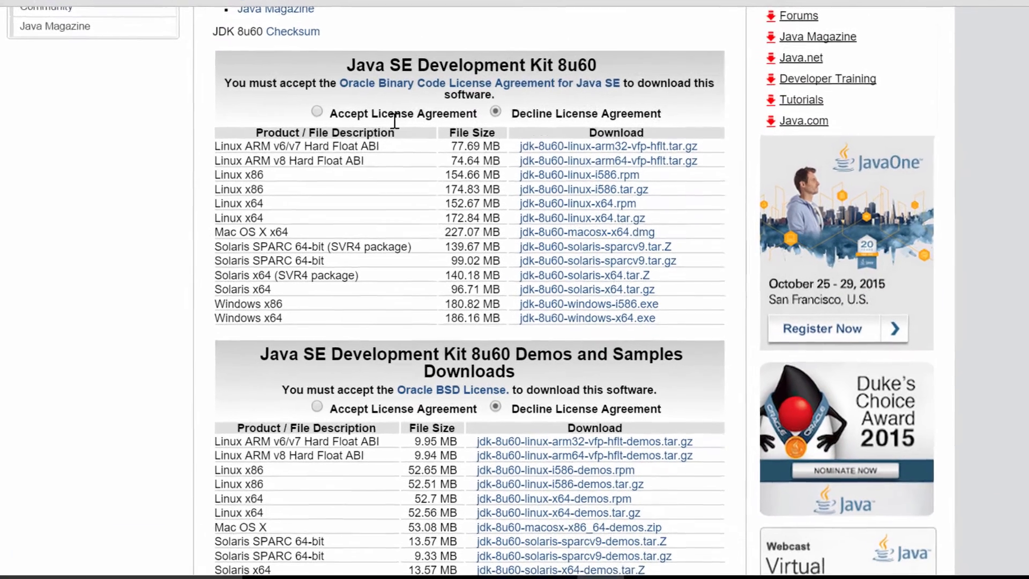
scroll(up, 3)
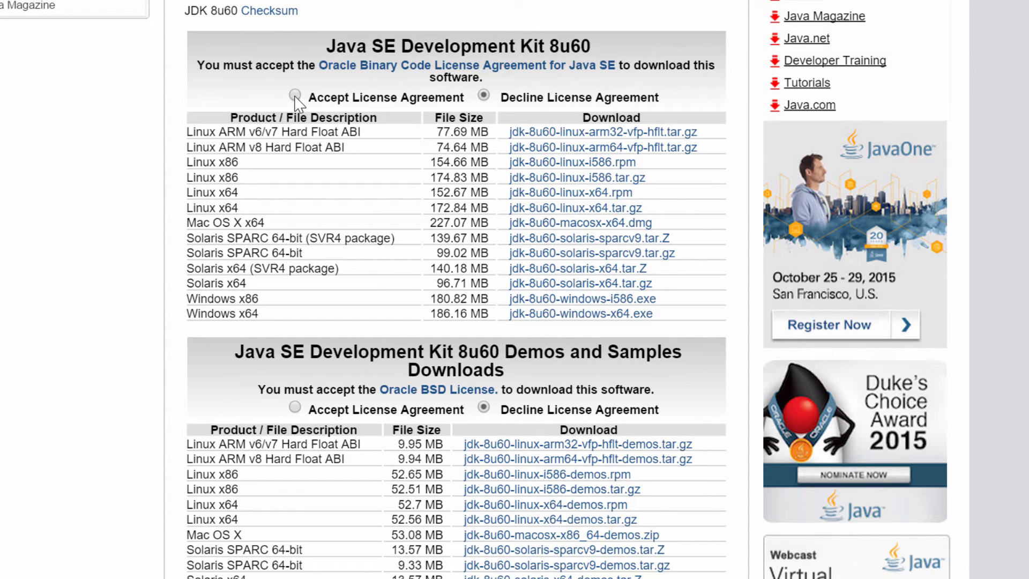
click(295, 96)
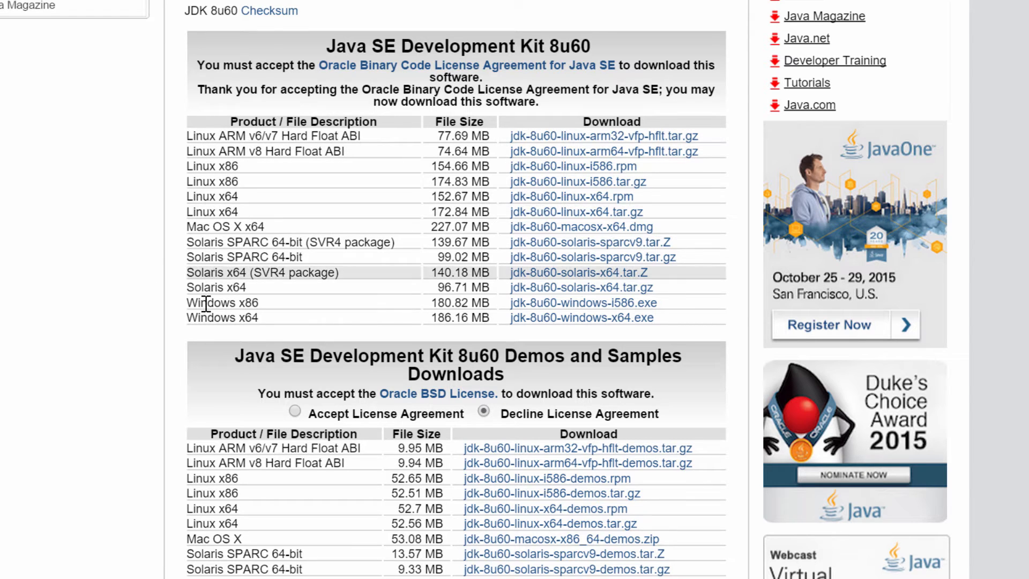
scroll(down, 3)
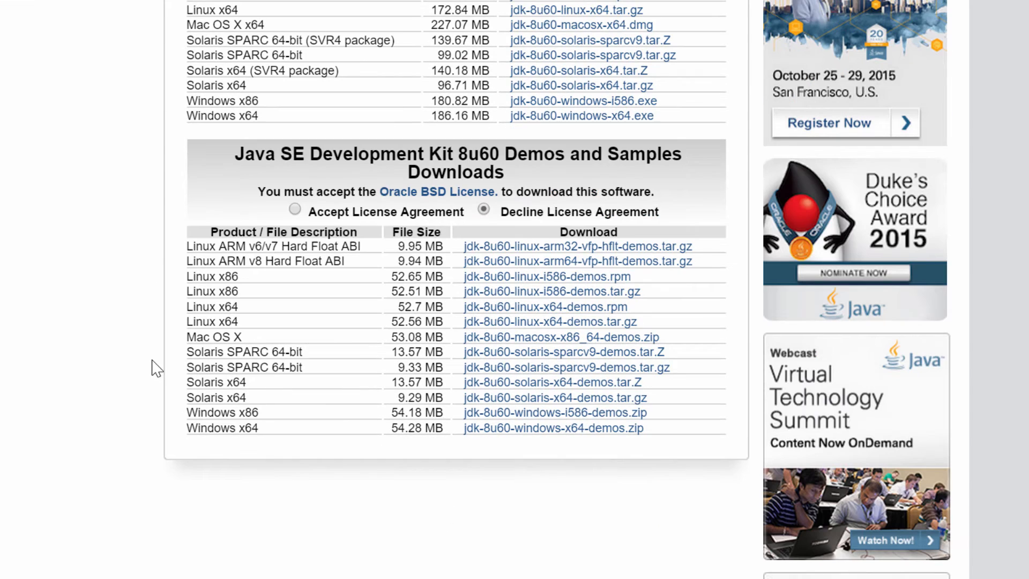
scroll(up, 3)
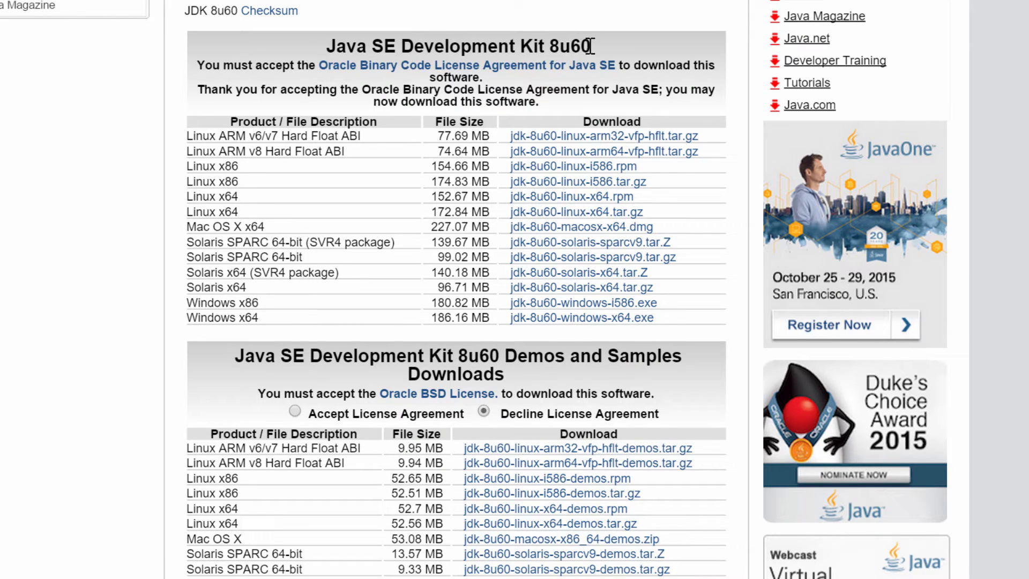
double_click(580, 46)
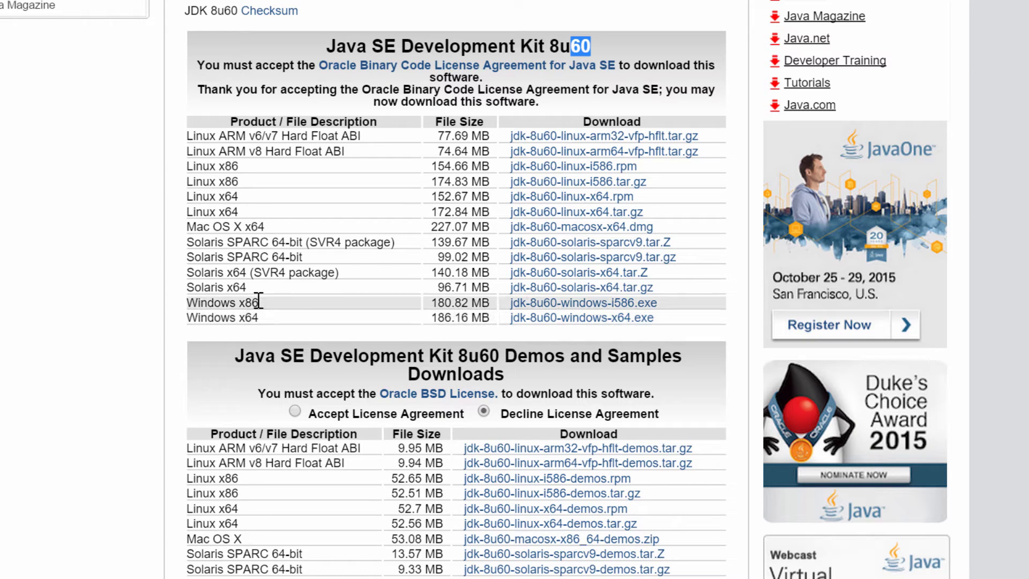
mouse_move(185, 141)
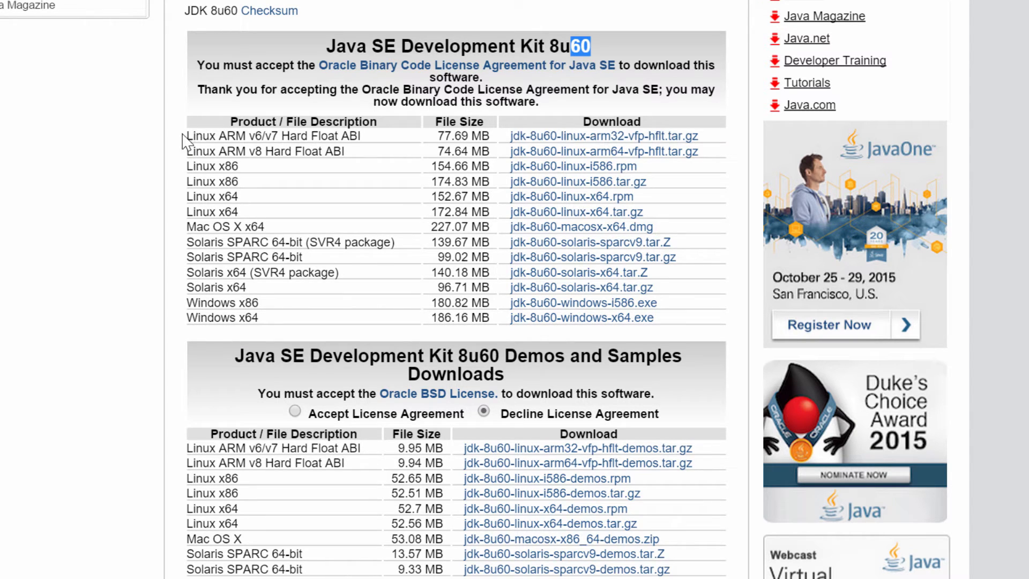
mouse_move(197, 166)
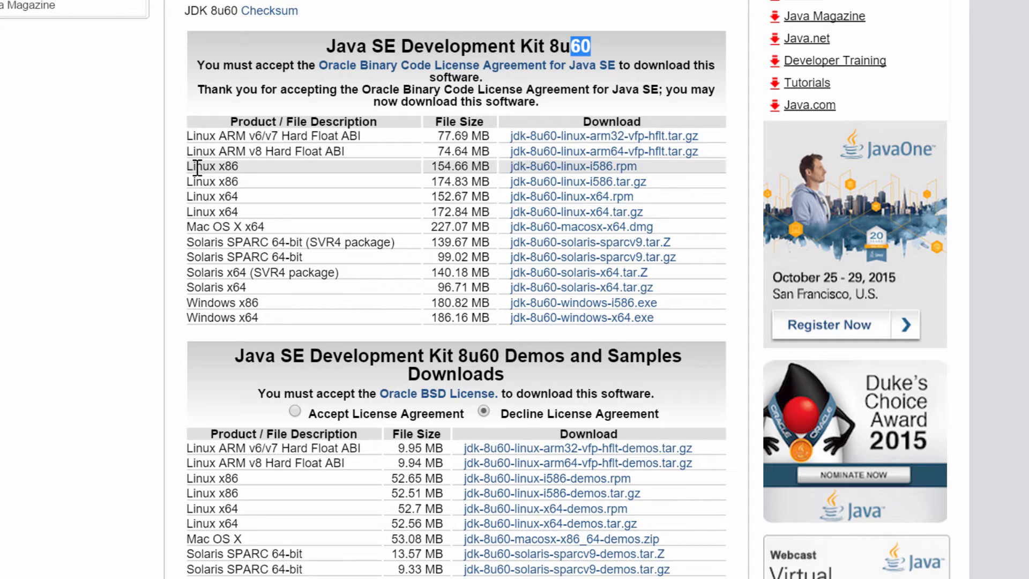
mouse_move(256, 321)
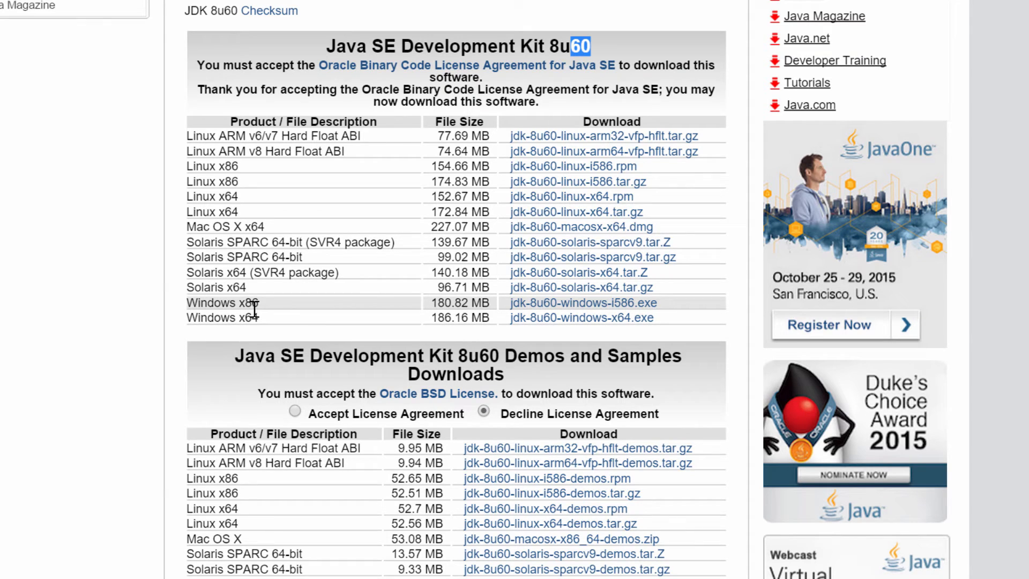
scroll(up, 3)
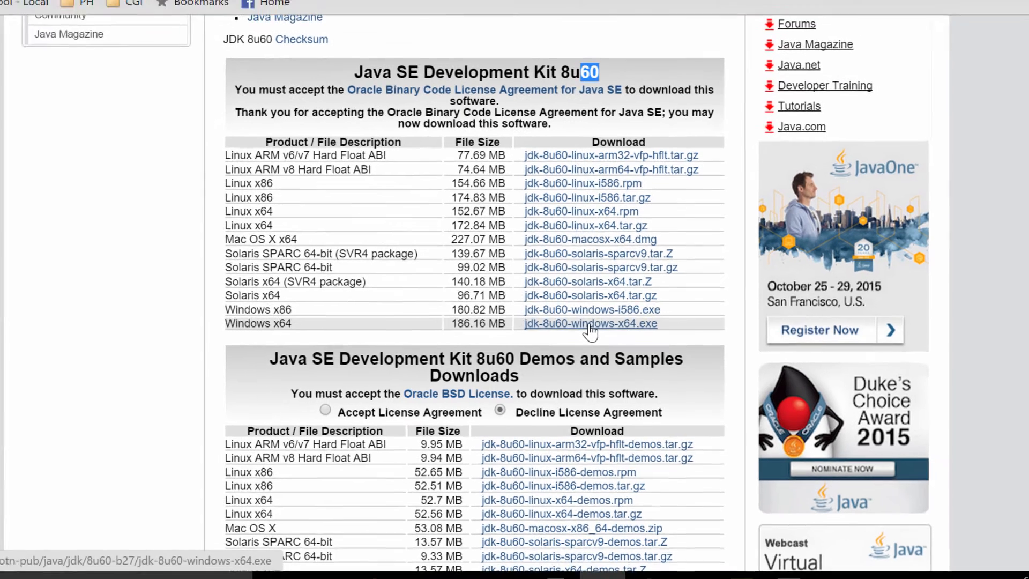
click(589, 323)
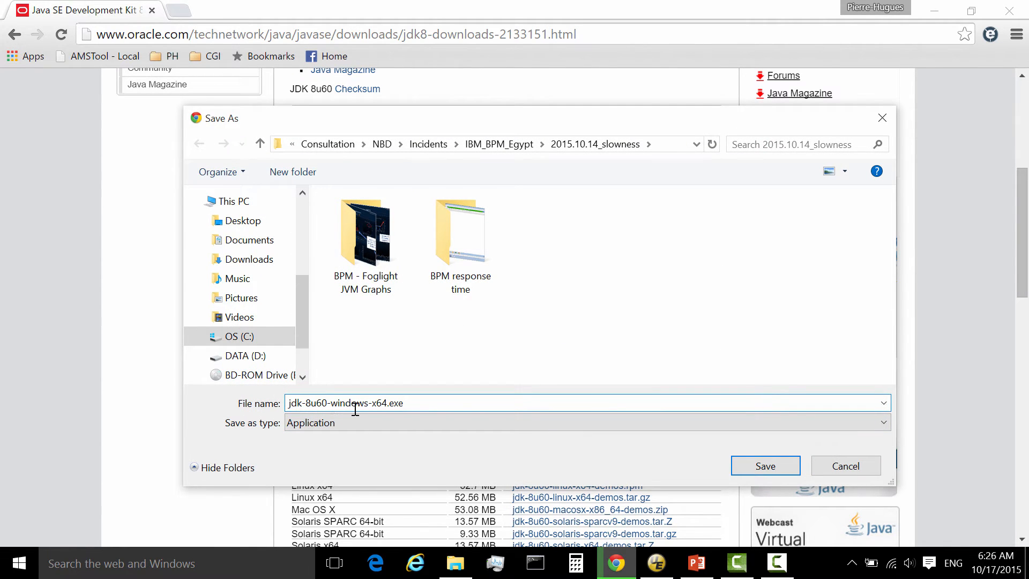
mouse_move(845, 465)
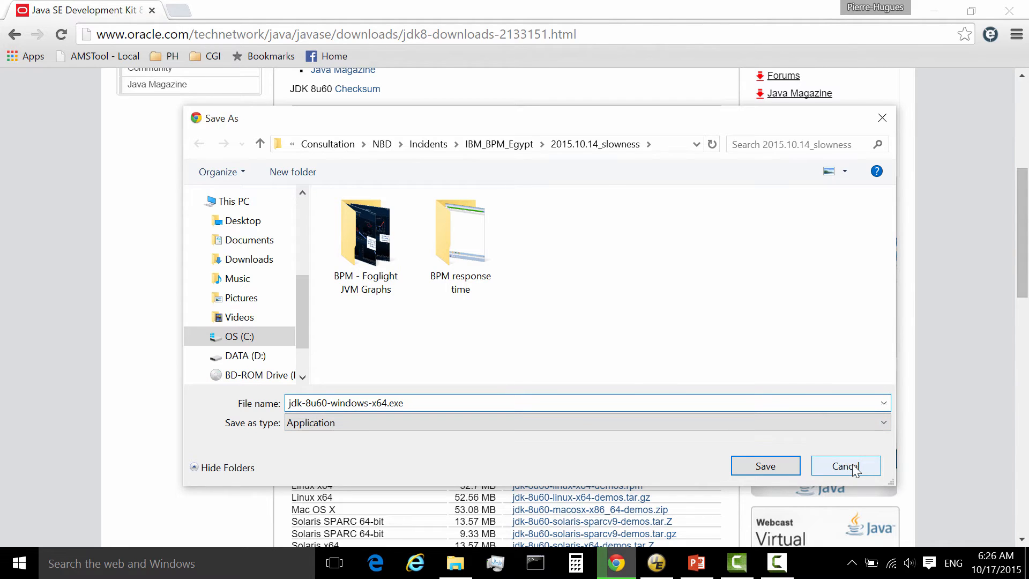
click(846, 465)
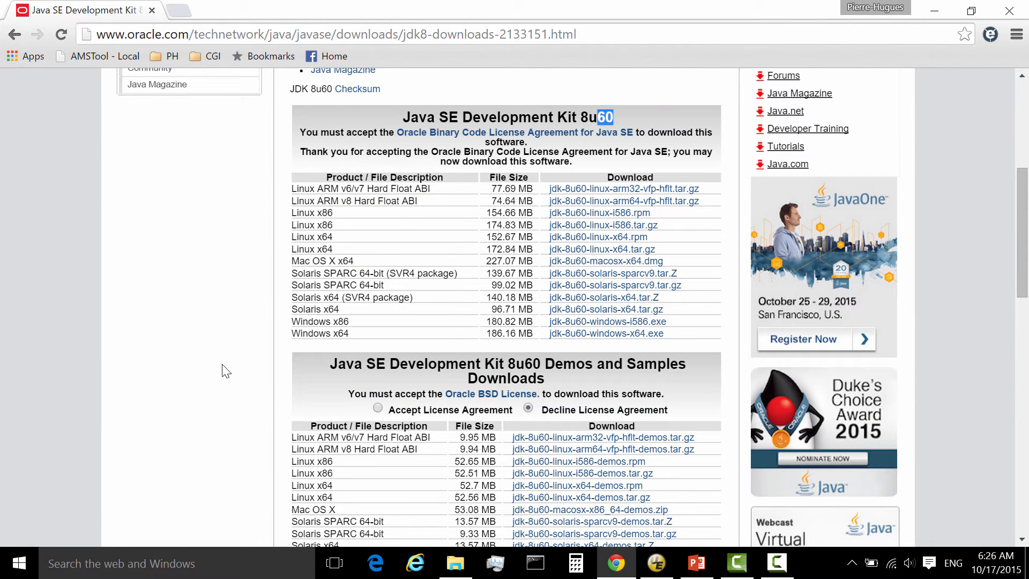
mouse_move(218, 363)
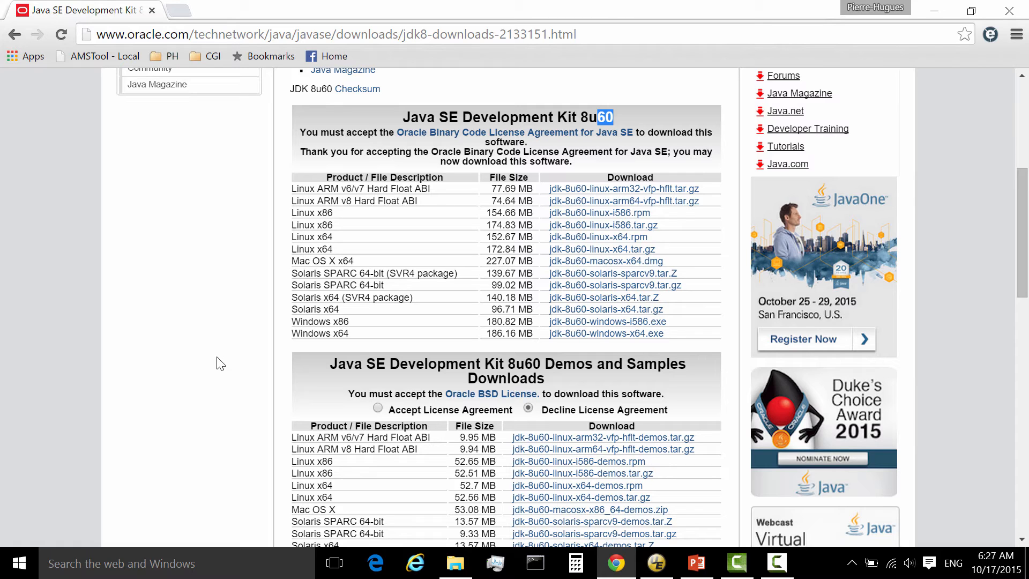
mouse_move(288, 317)
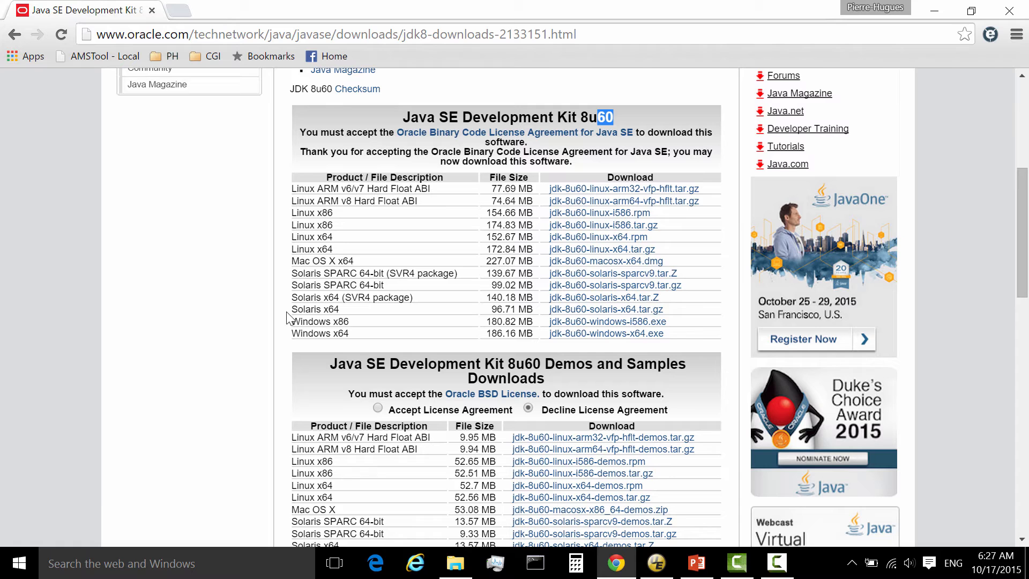
mouse_move(335, 340)
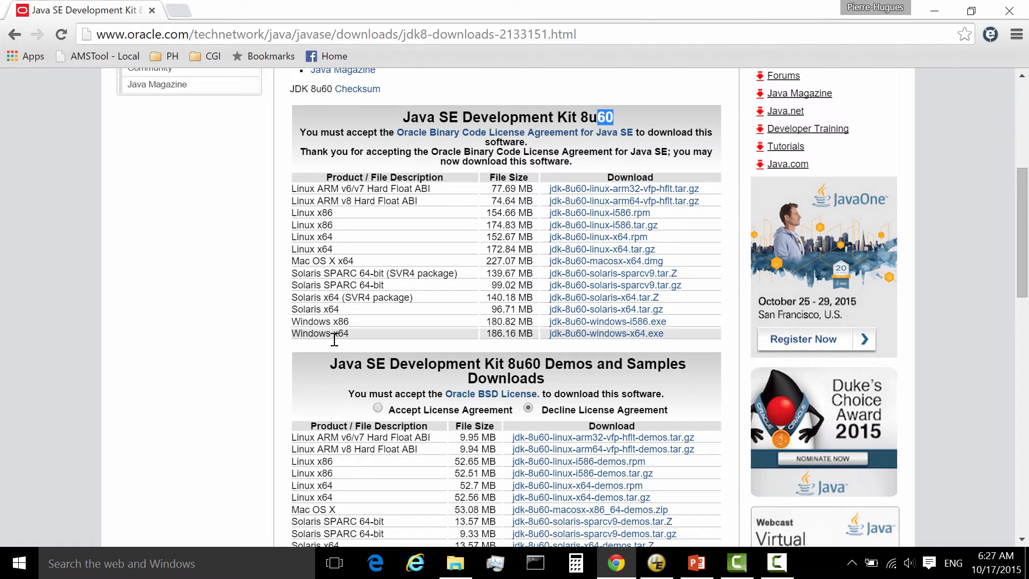
mouse_move(299, 201)
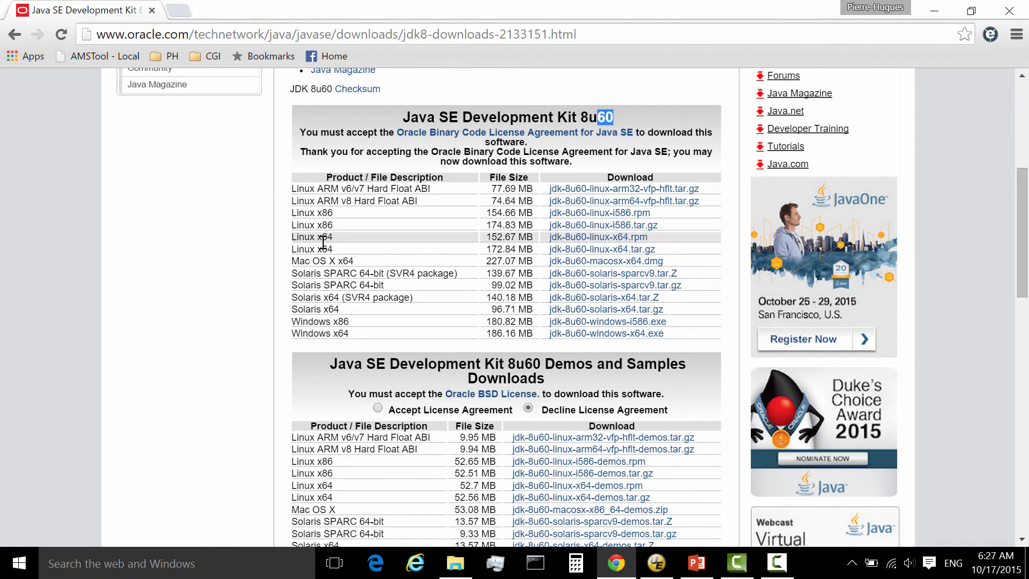
mouse_move(334, 251)
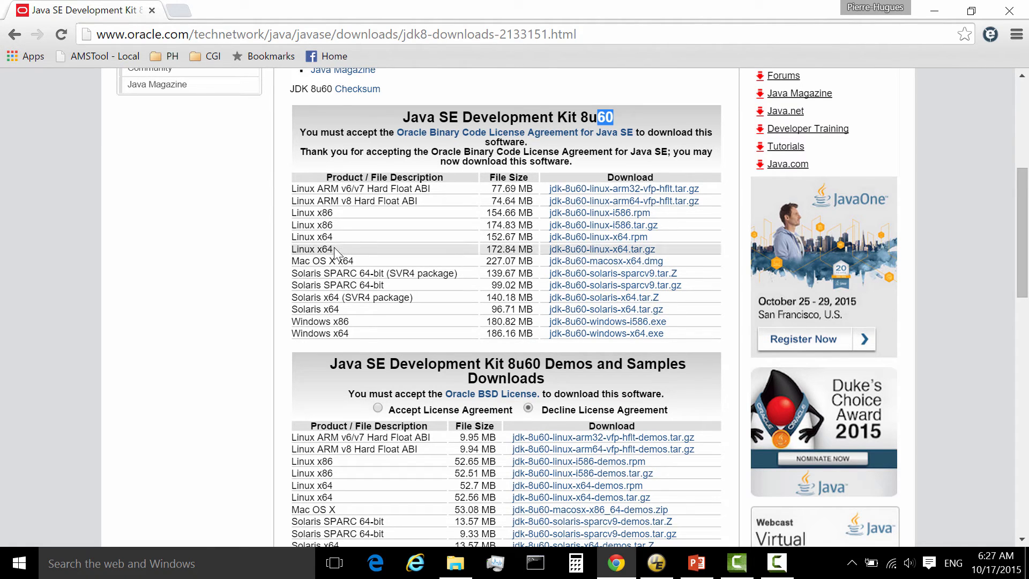
mouse_move(297, 200)
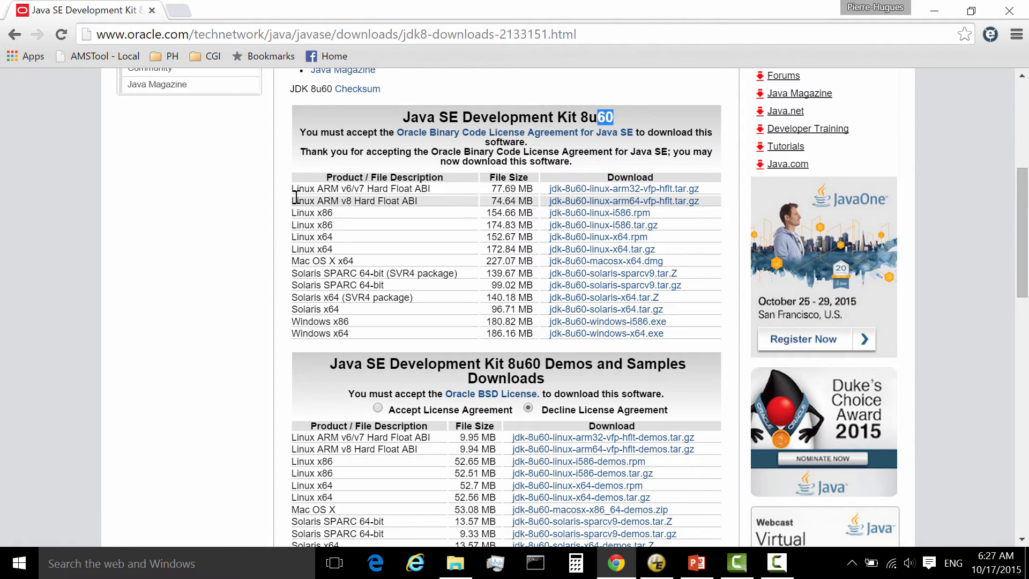
mouse_move(215, 333)
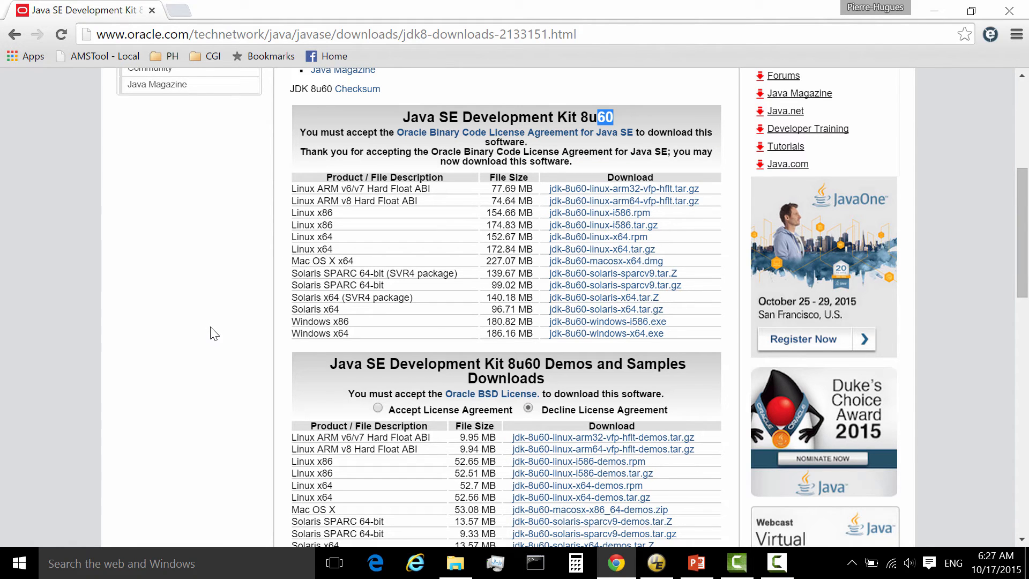
scroll(down, 3)
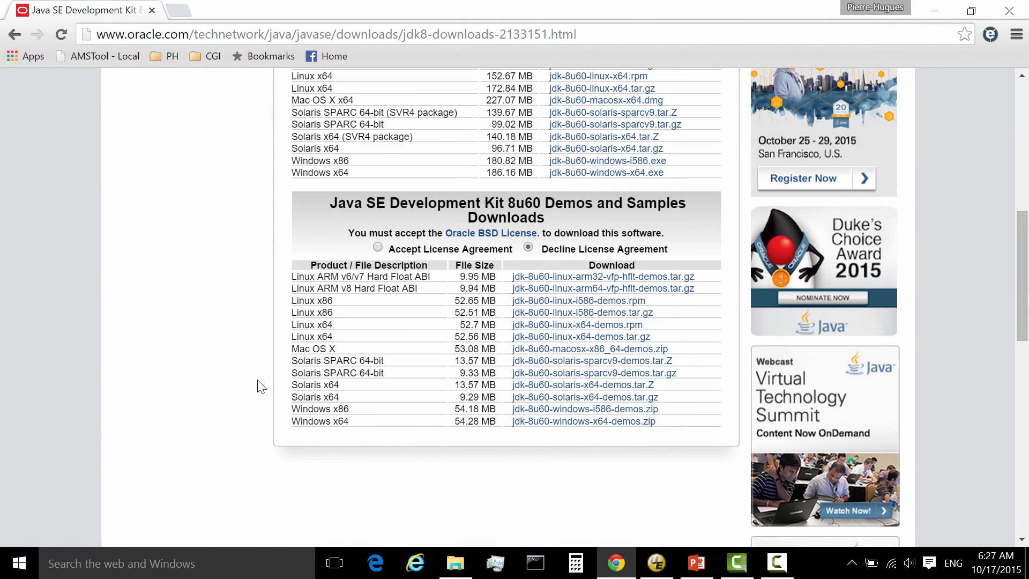
scroll(up, 3)
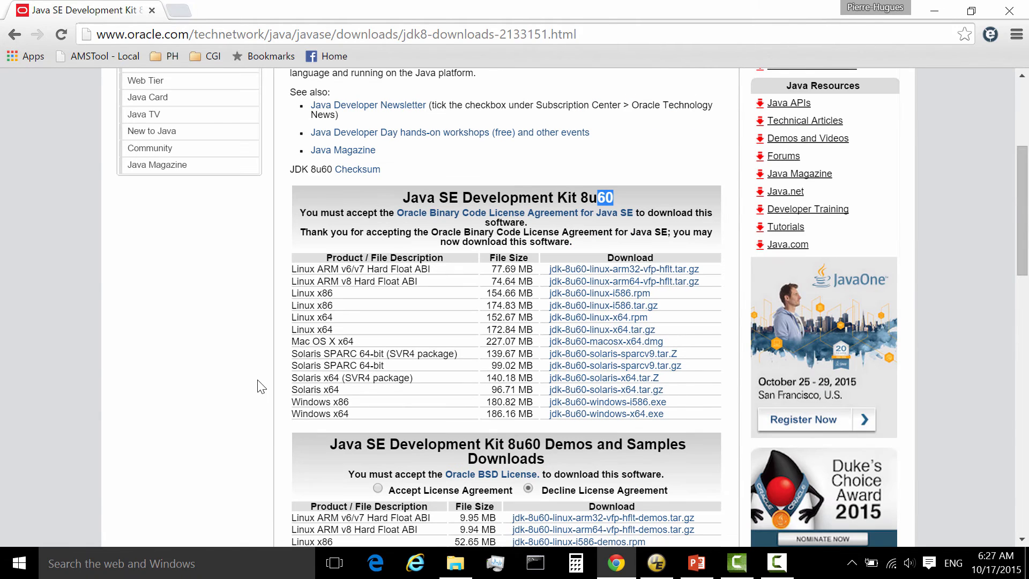
scroll(up, 3)
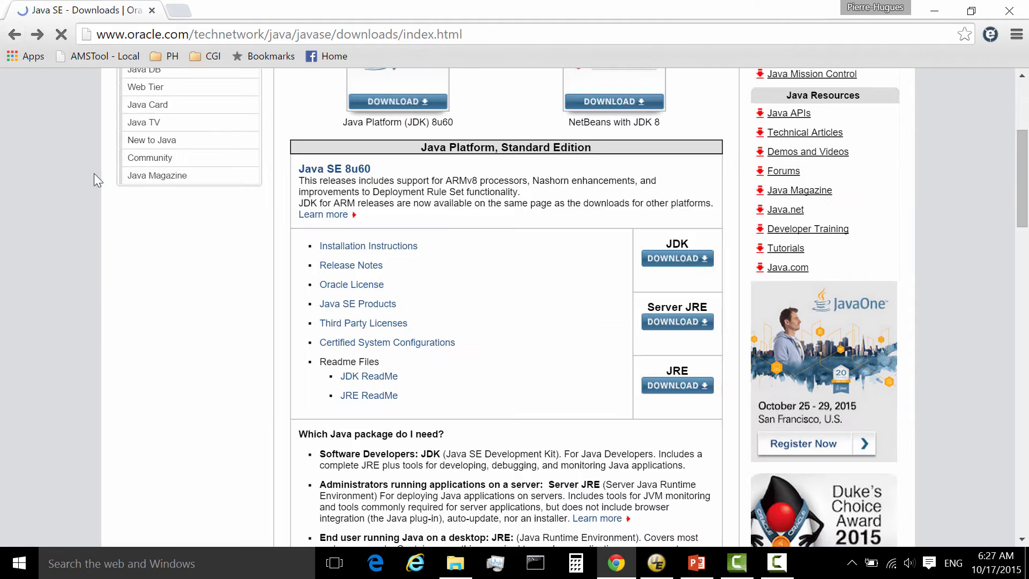
mouse_move(676, 331)
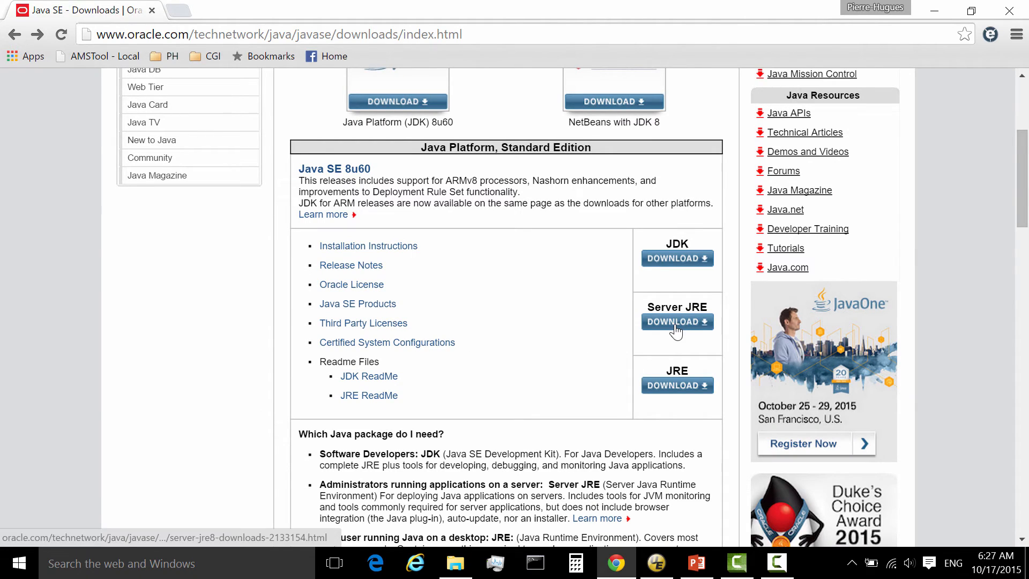
Open the Server JRE 8u60 download page and view its platform packages.
click(677, 320)
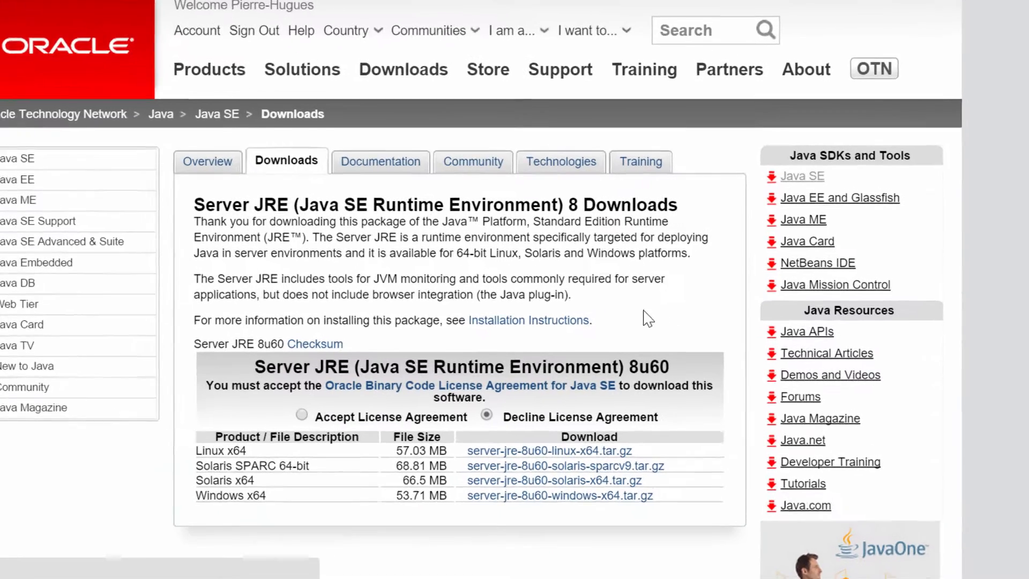
scroll(down, 3)
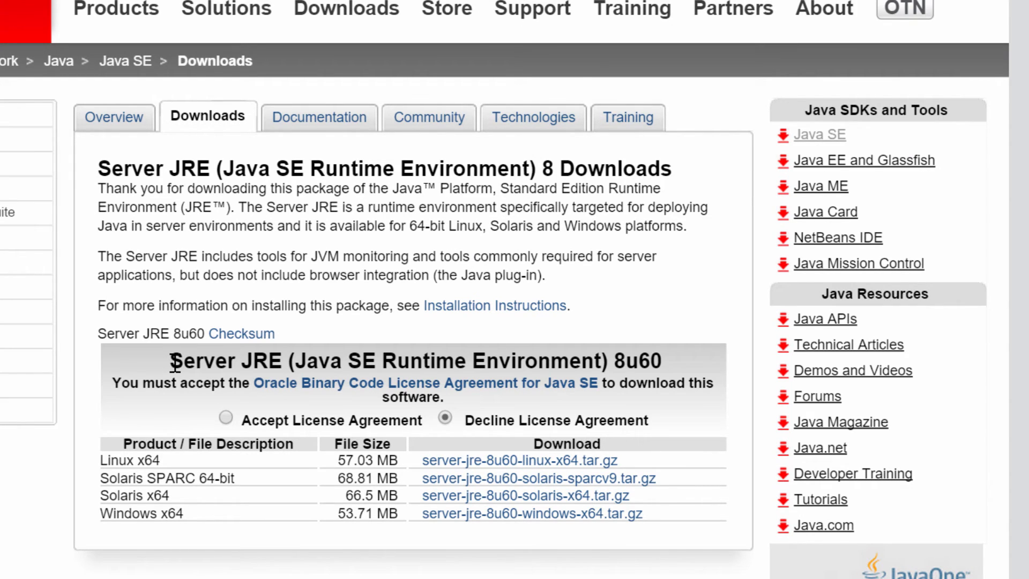
mouse_move(309, 256)
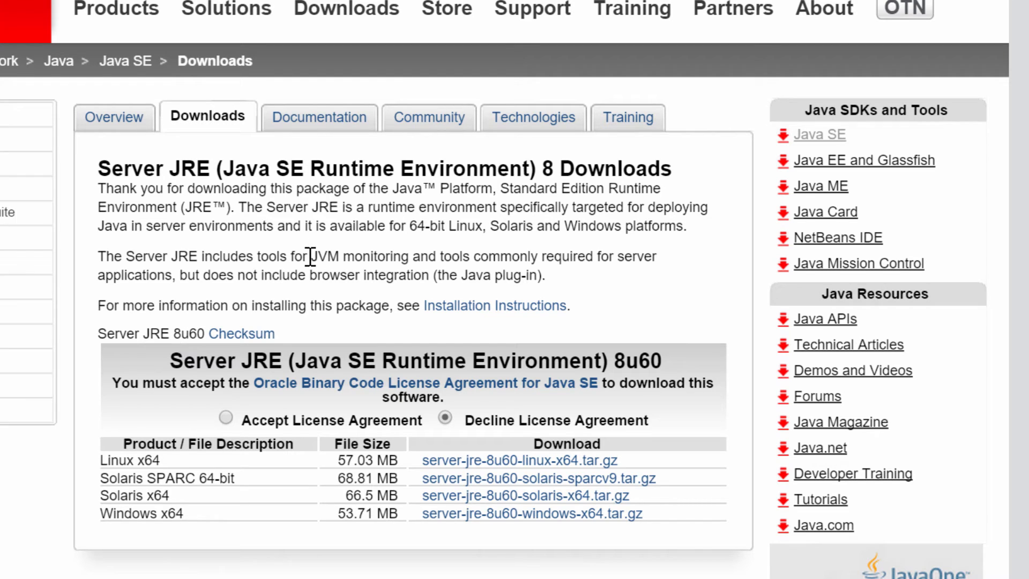
mouse_move(515, 236)
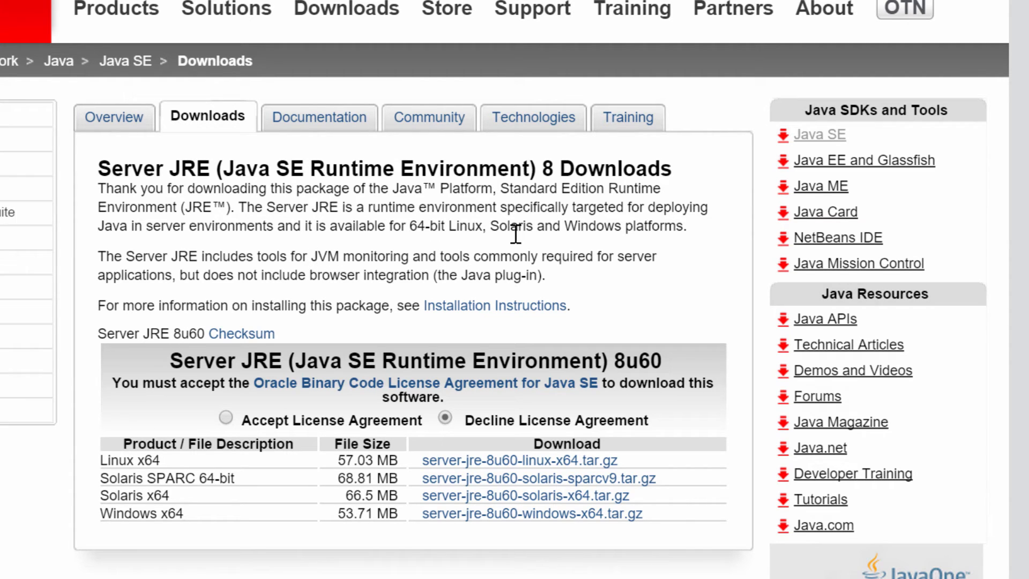
mouse_move(438, 498)
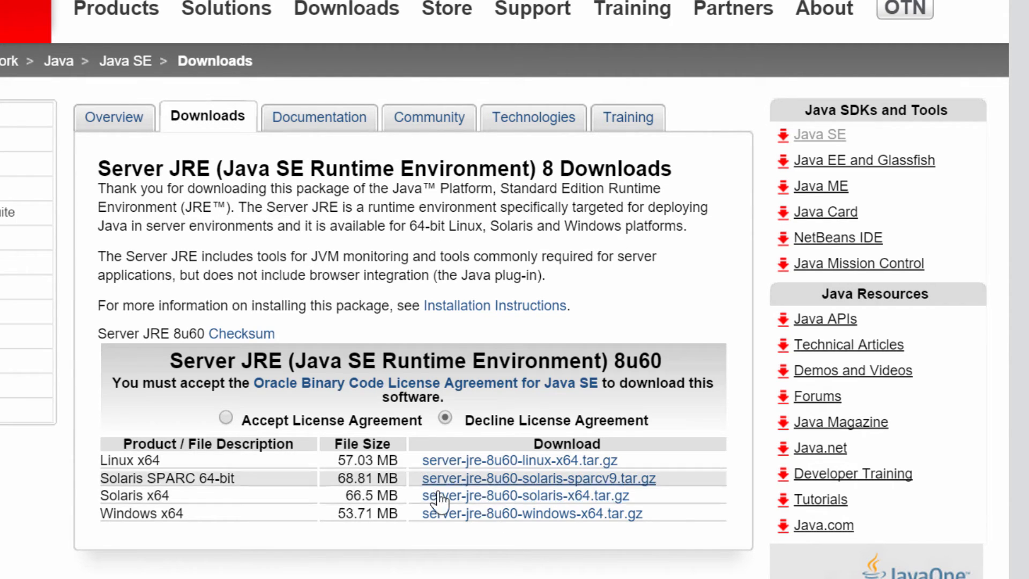
mouse_move(436, 488)
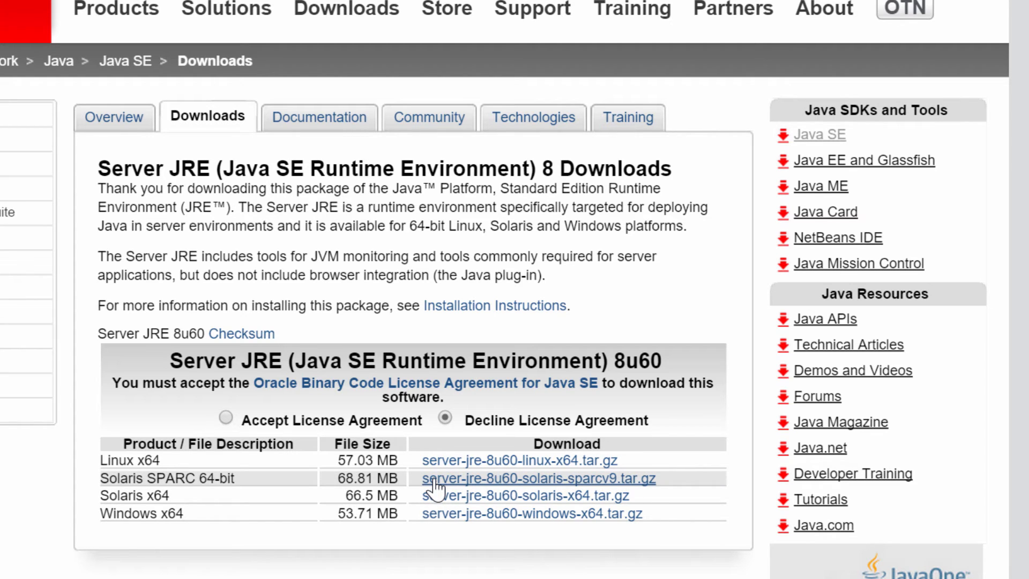
mouse_move(607, 279)
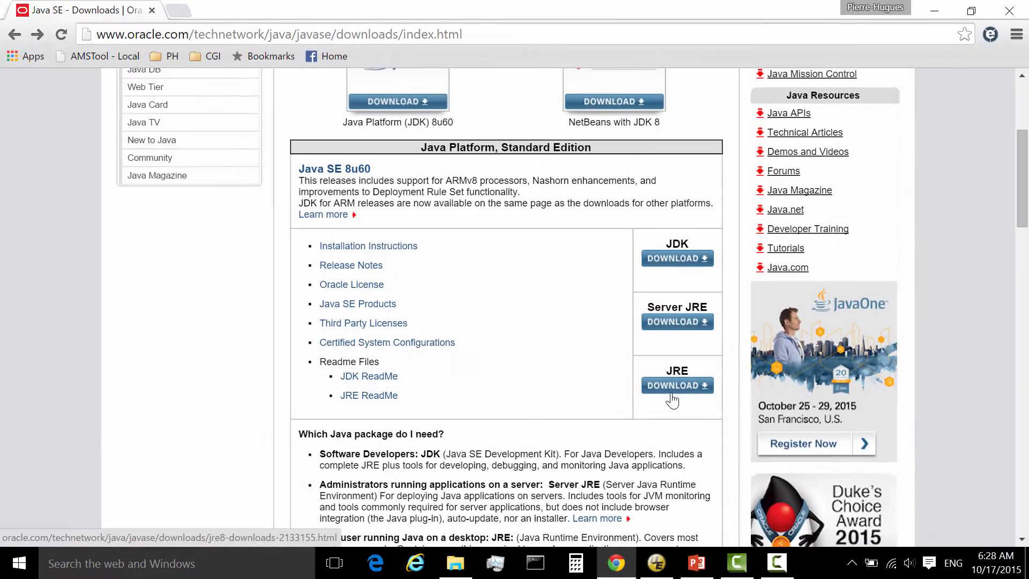
Open the JRE 8u60 download page and accept the Oracle Binary Code License Agreement.
click(676, 384)
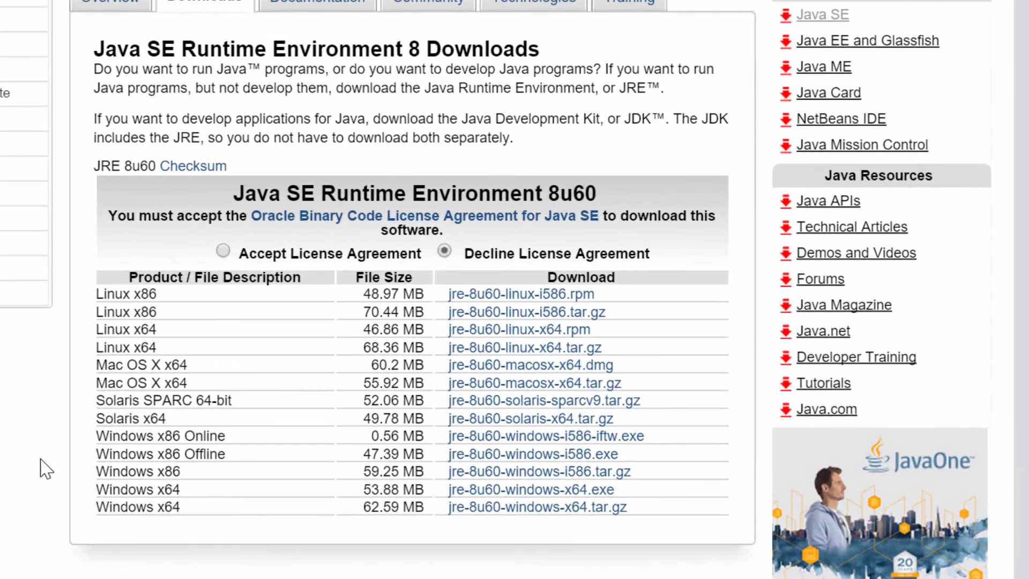
mouse_move(253, 347)
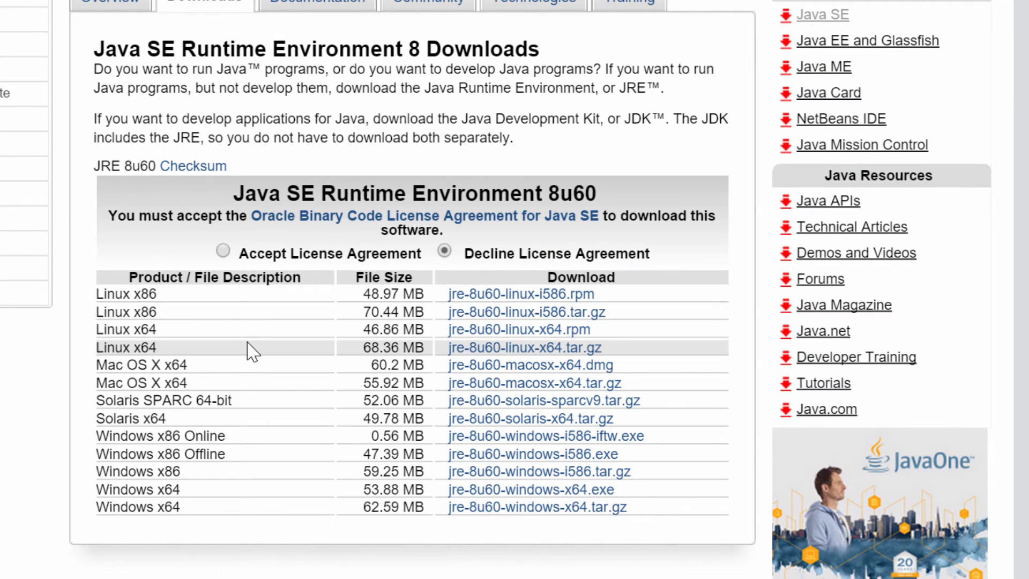
mouse_move(227, 262)
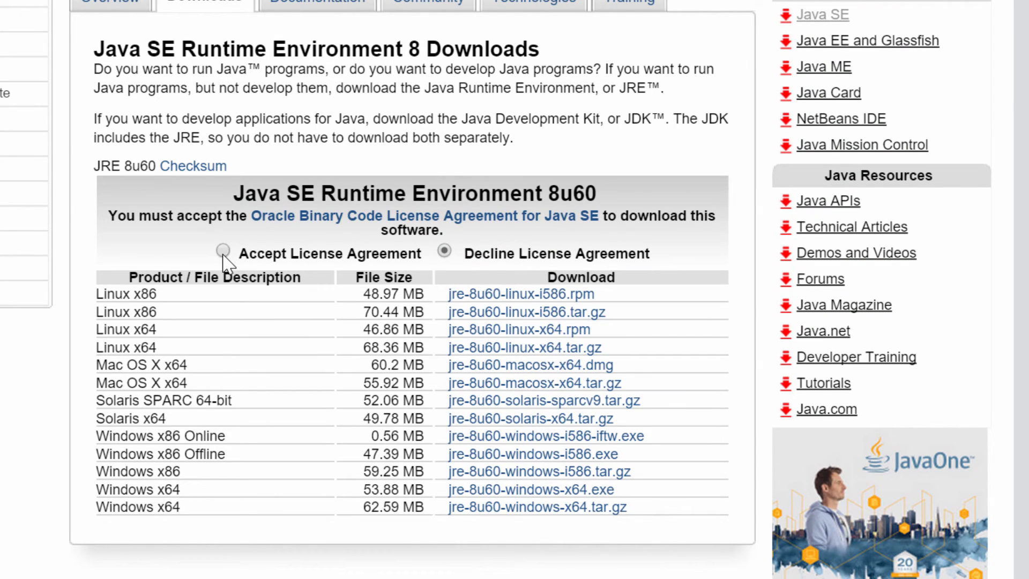
click(223, 253)
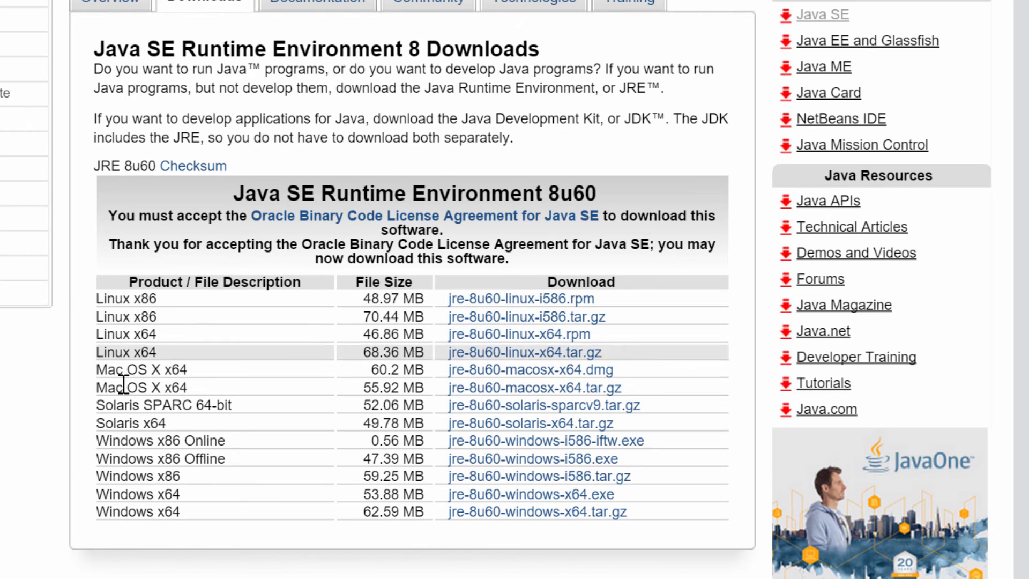
mouse_move(197, 426)
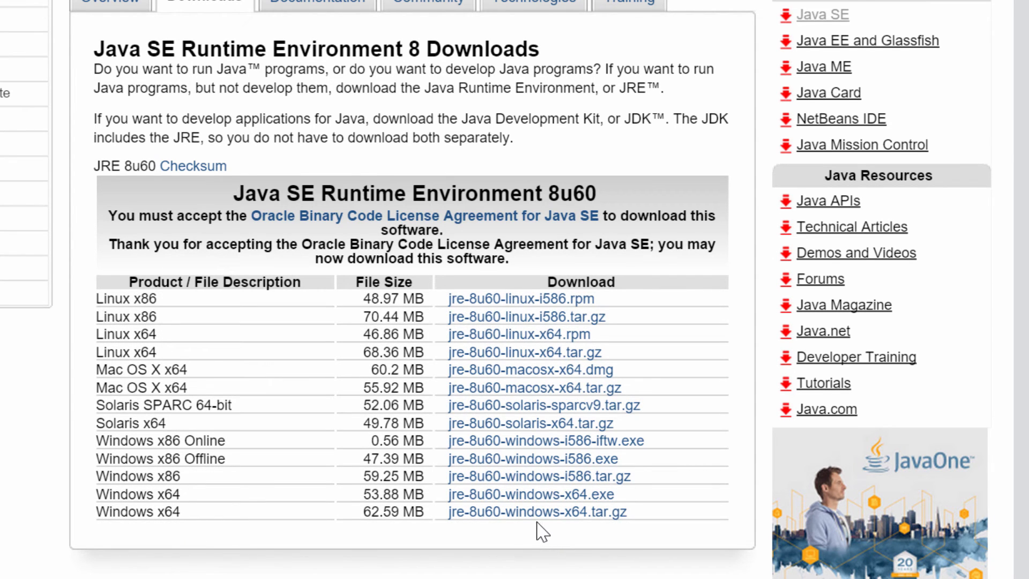
mouse_move(537, 511)
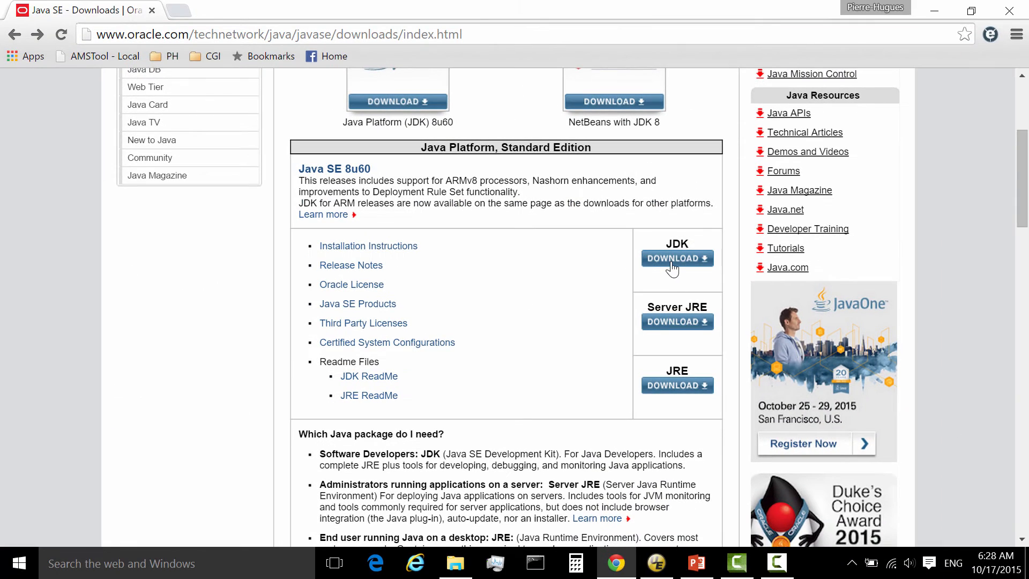
mouse_move(528, 381)
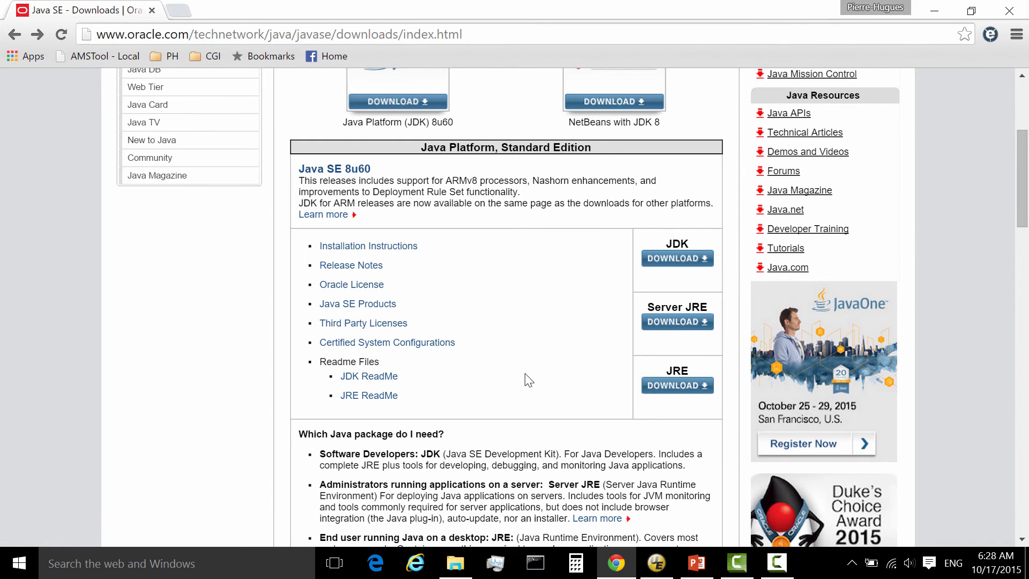
Scroll to the bottom of Java SE Downloads and highlight the Java Archive heading.
scroll(down, 3)
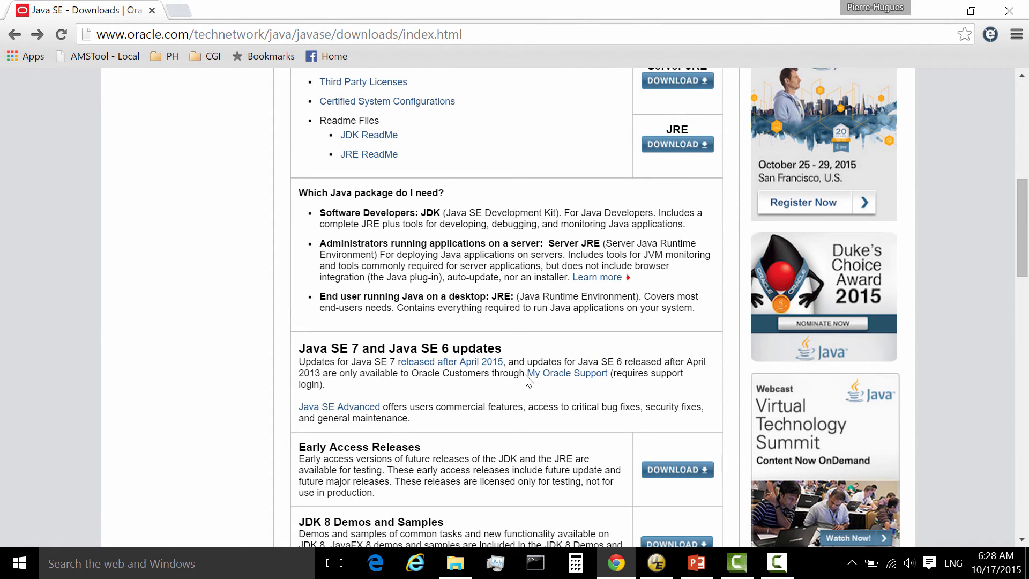
scroll(down, 3)
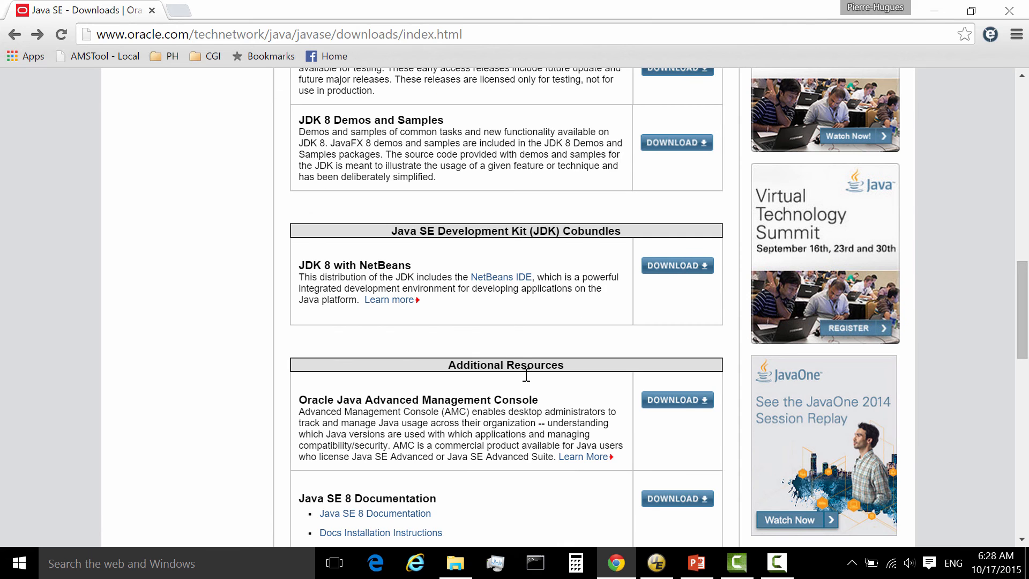
scroll(up, 3)
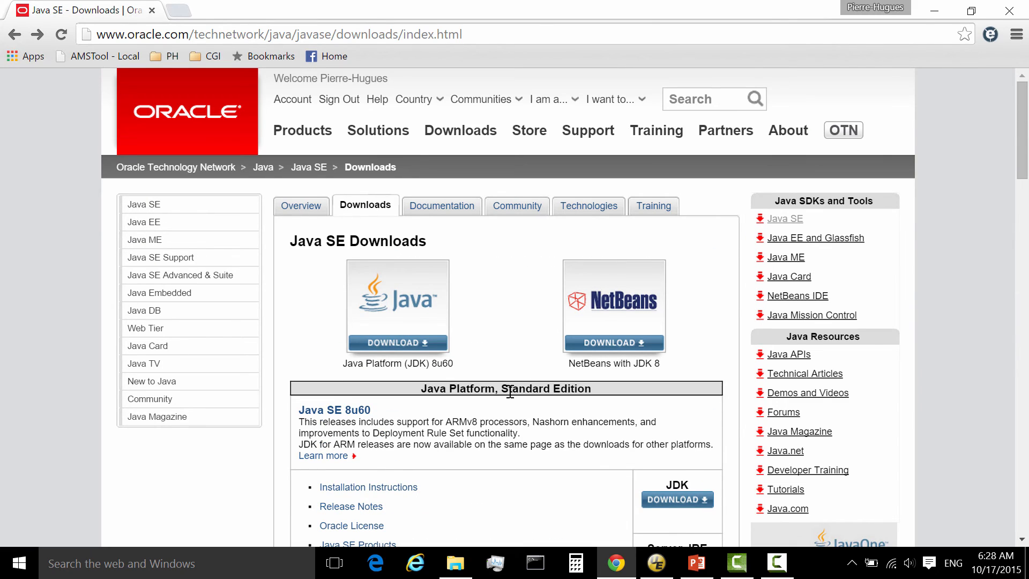
scroll(down, 3)
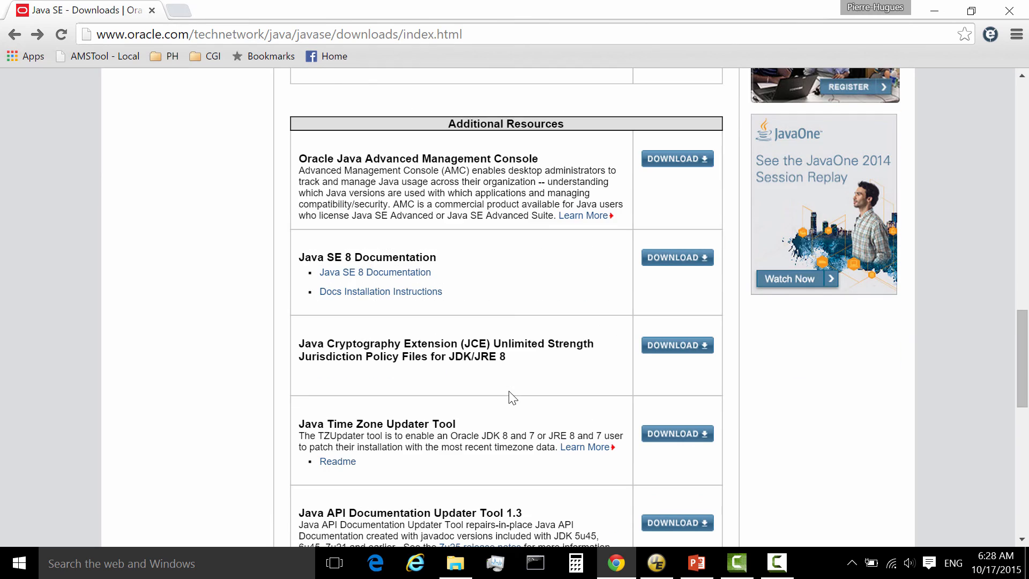
scroll(down, 3)
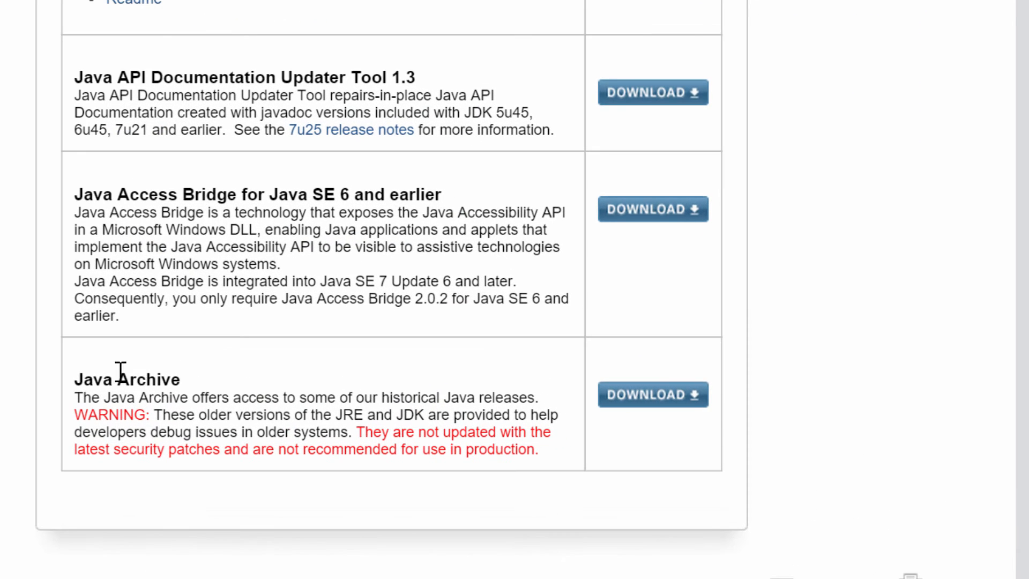
double_click(127, 379)
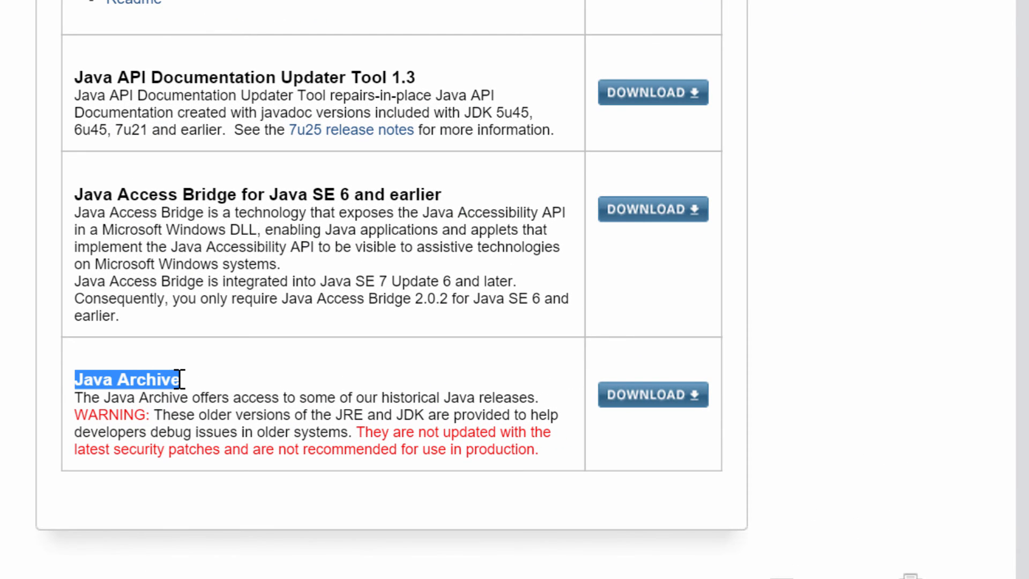
mouse_move(290, 423)
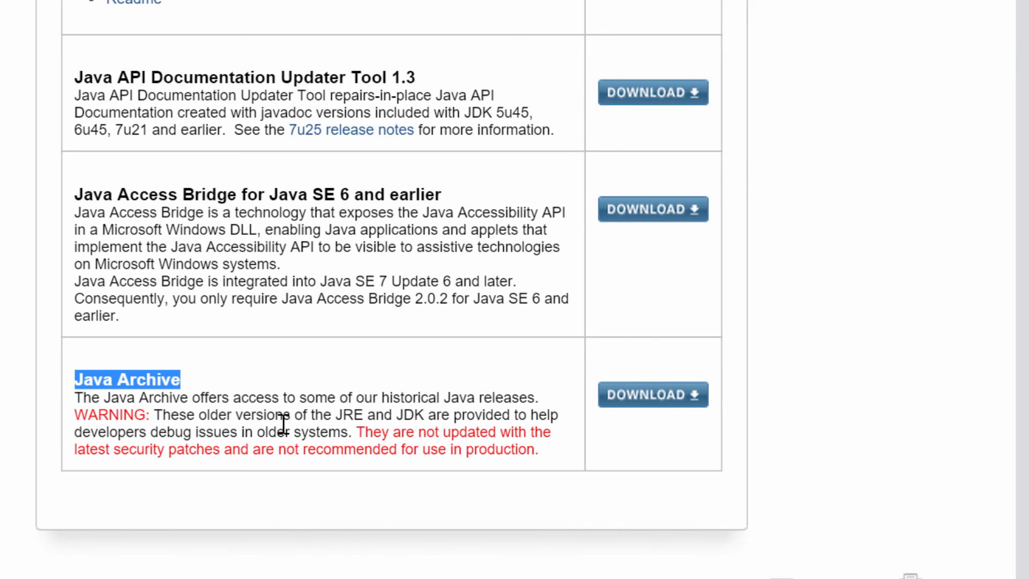
mouse_move(200, 387)
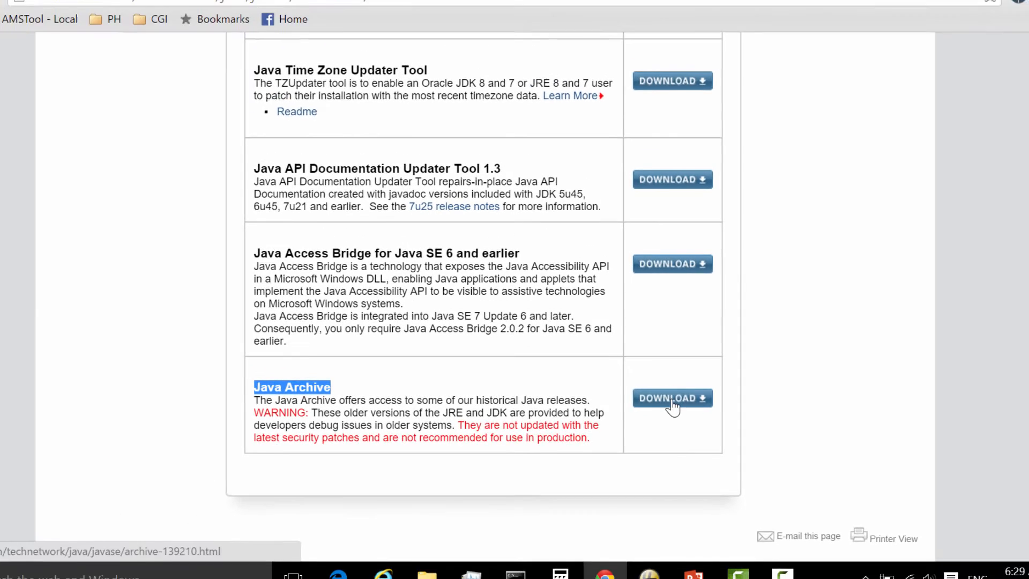
Open the Oracle Java Archive page and review the Java SE 8 through 1.1 release list.
click(670, 398)
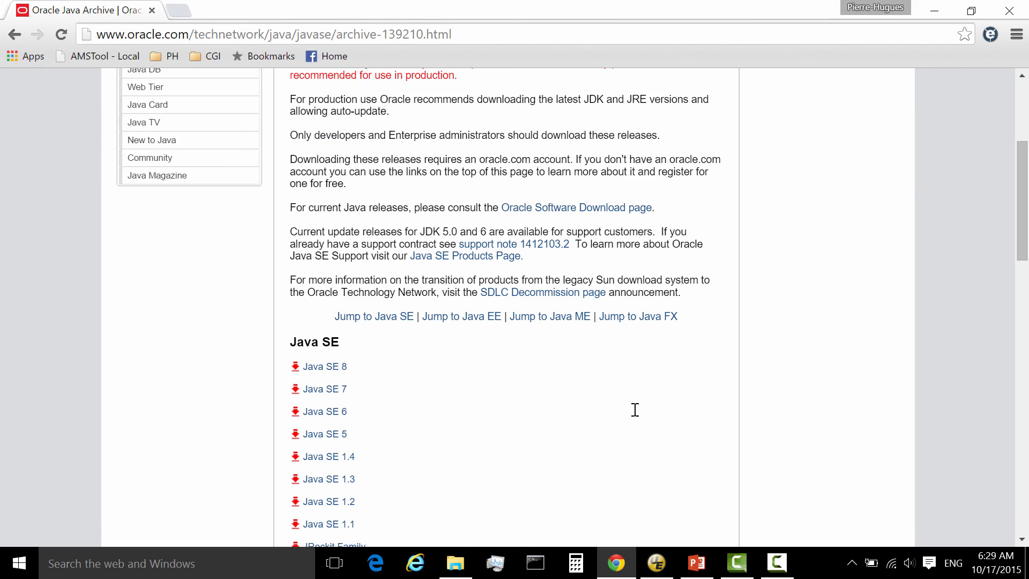
mouse_move(321, 412)
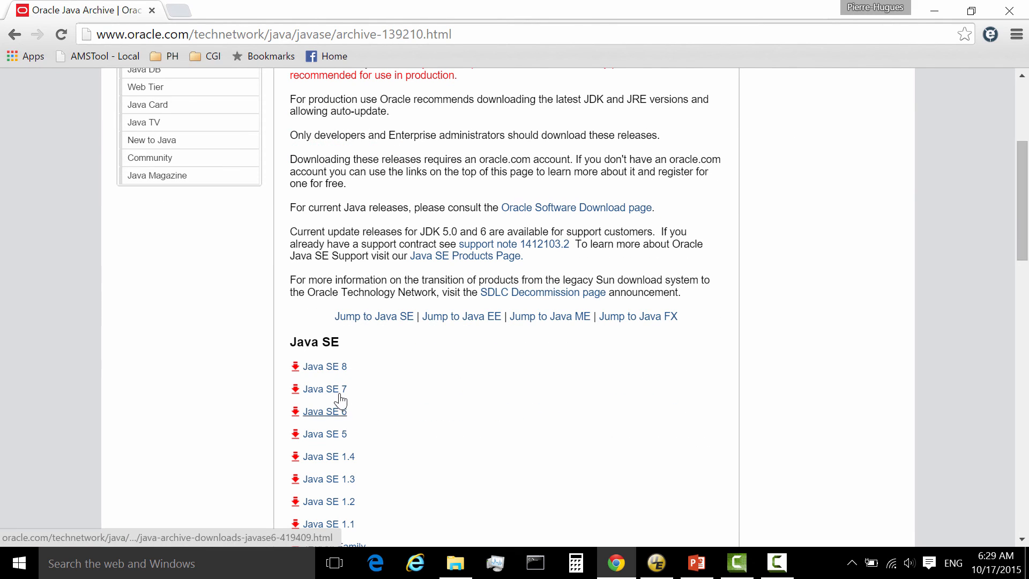
scroll(up, 3)
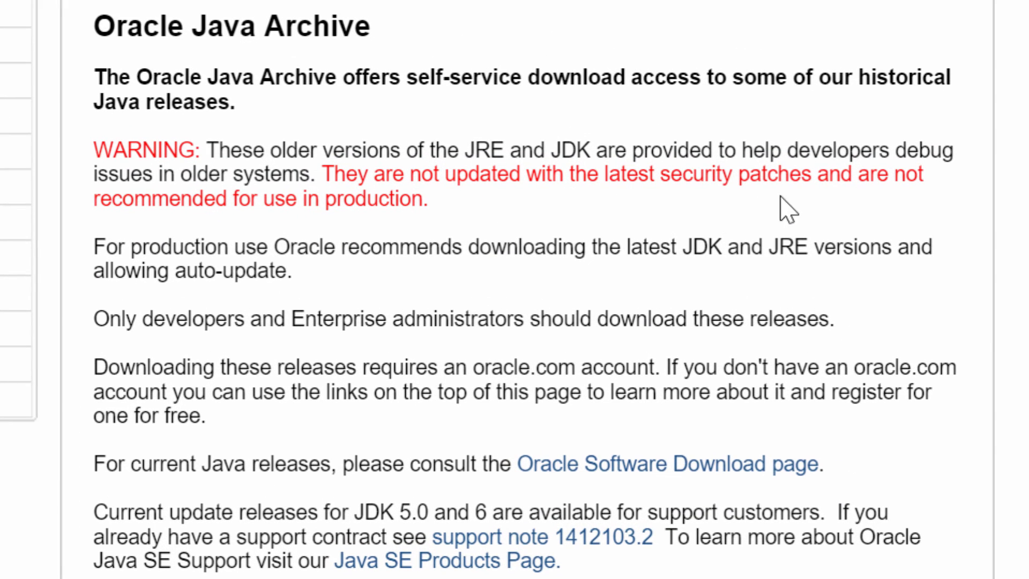
mouse_move(702, 245)
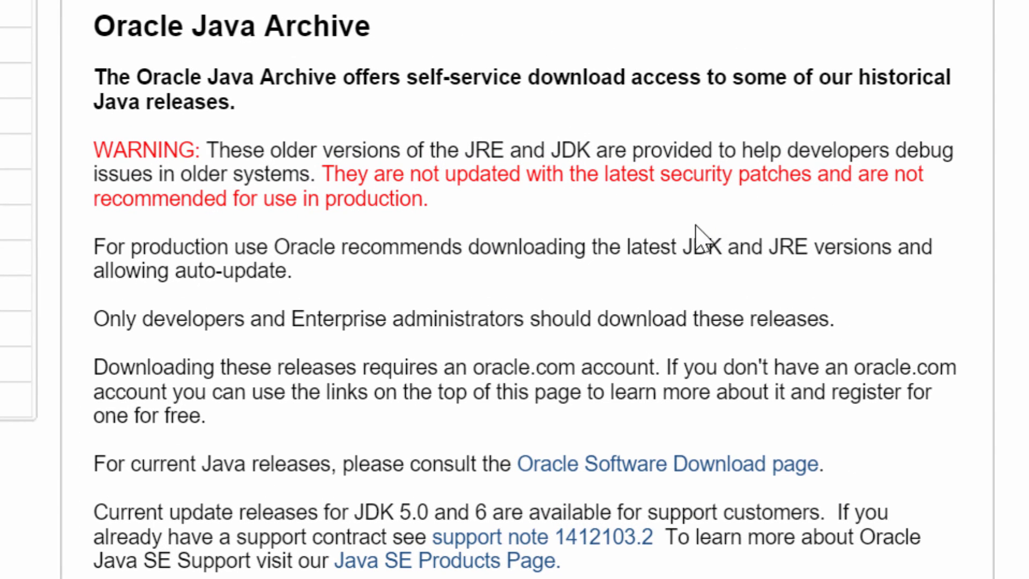
mouse_move(686, 248)
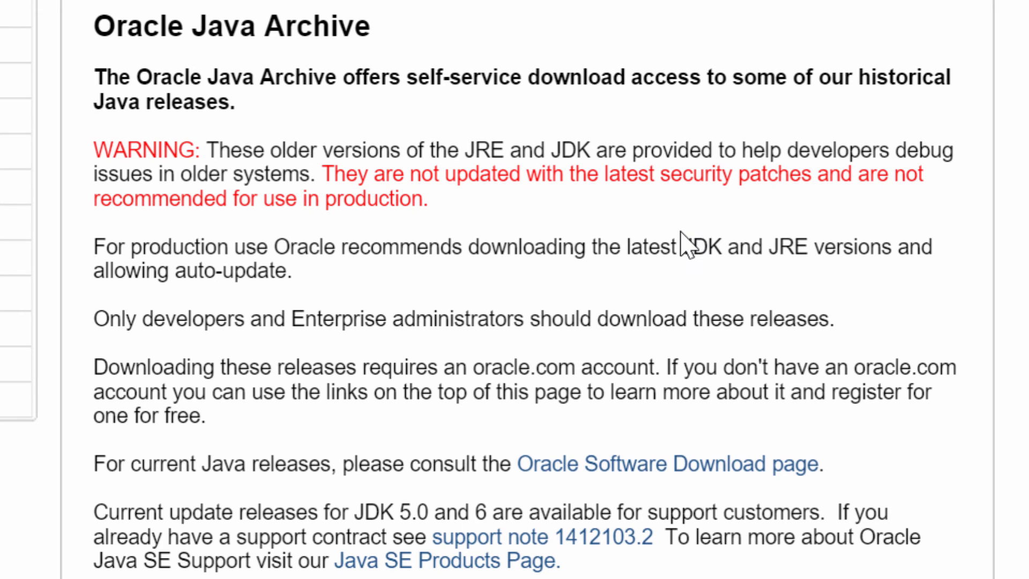
mouse_move(638, 255)
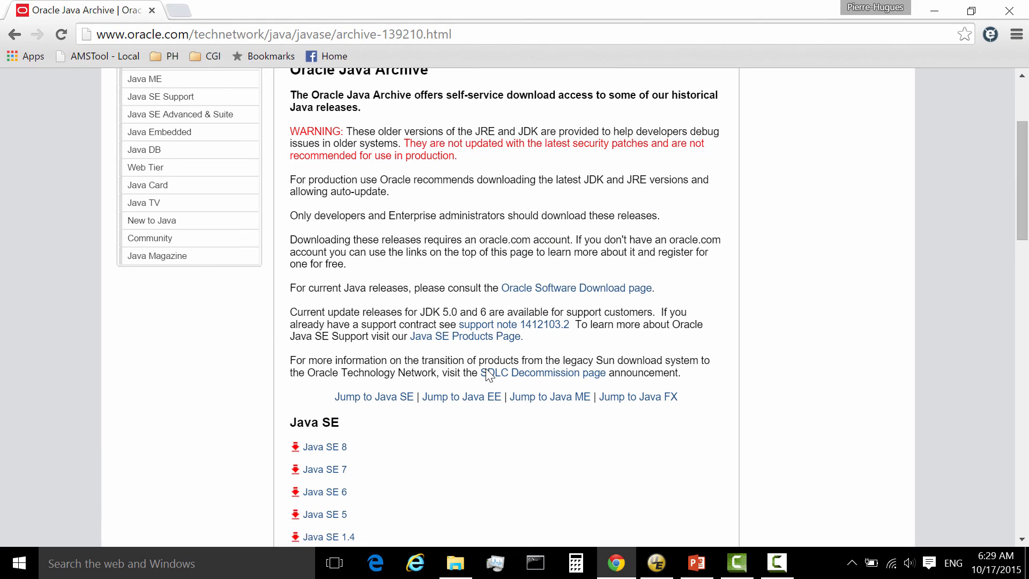
mouse_move(611, 255)
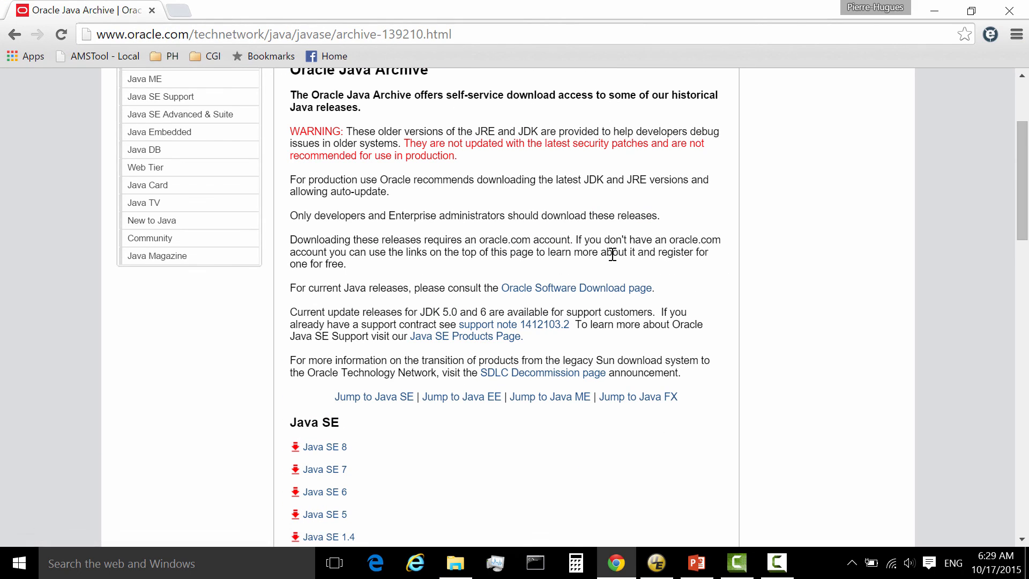
scroll(up, 3)
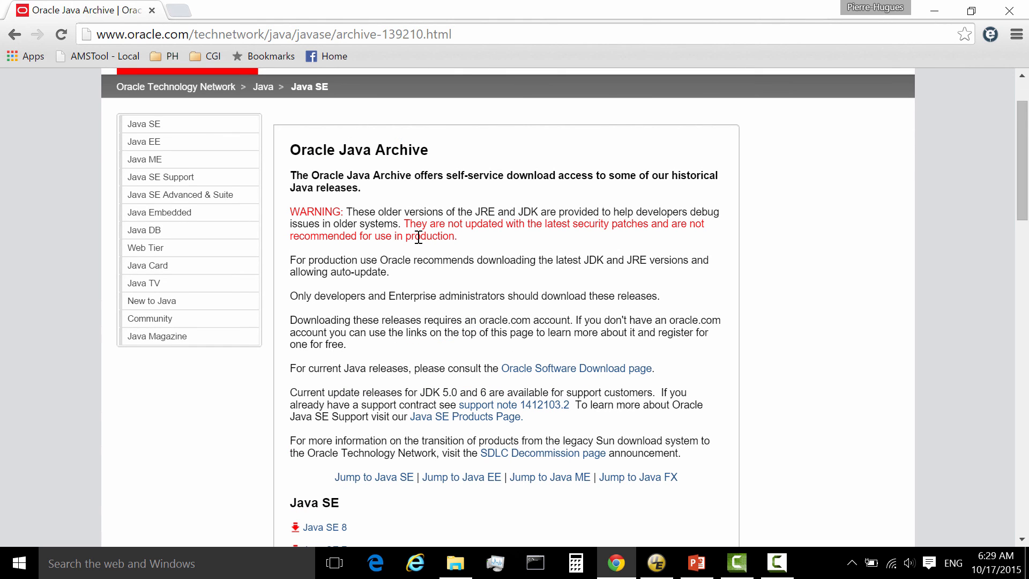
mouse_move(491, 259)
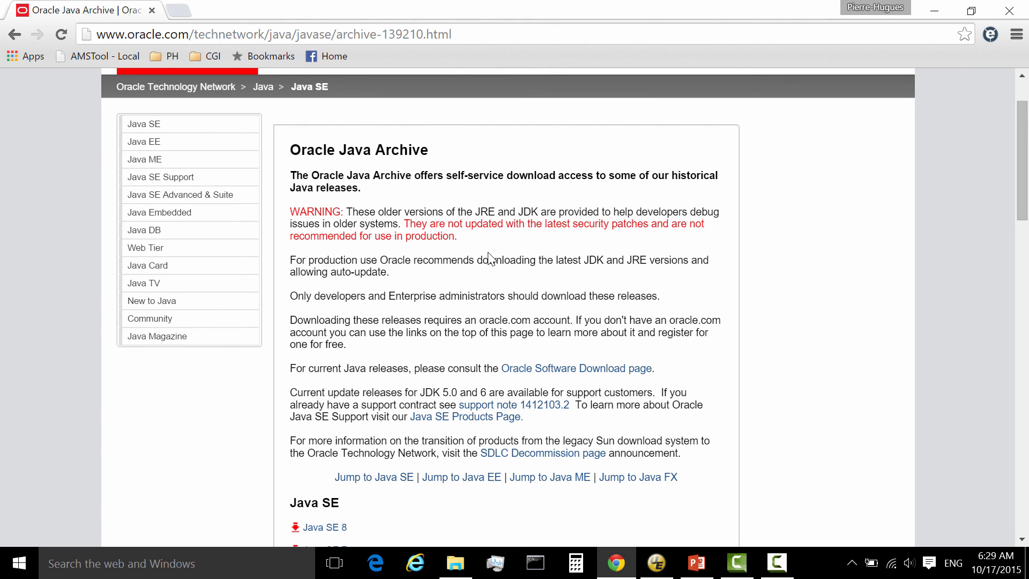